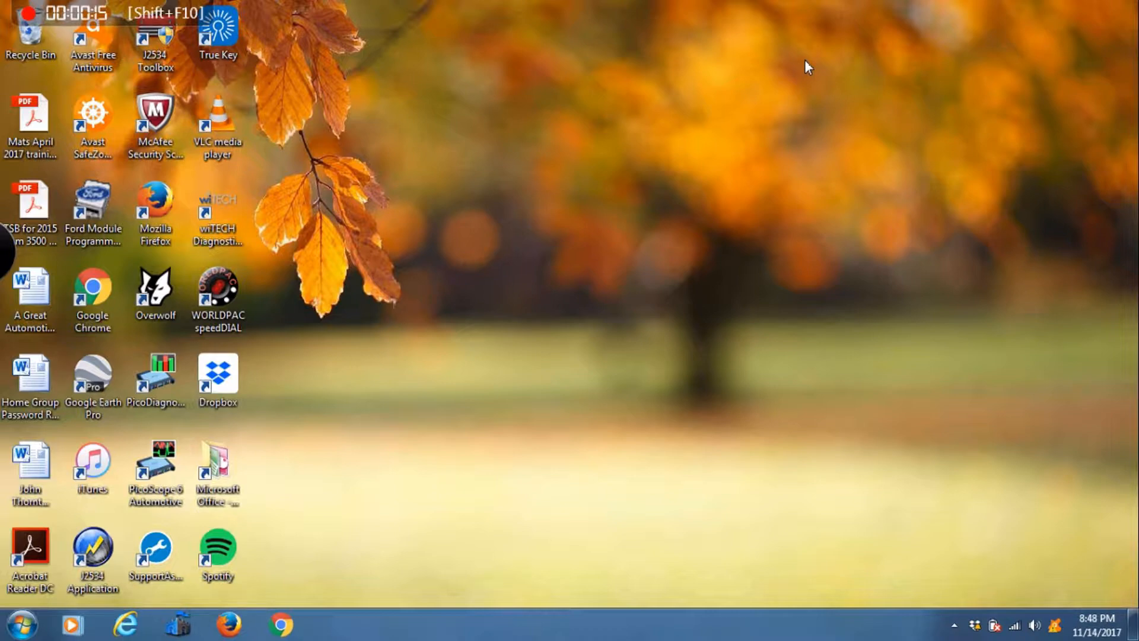
Step: Launch PicoScope 6 Automotive from its desktop shortcut
left_click(155, 472)
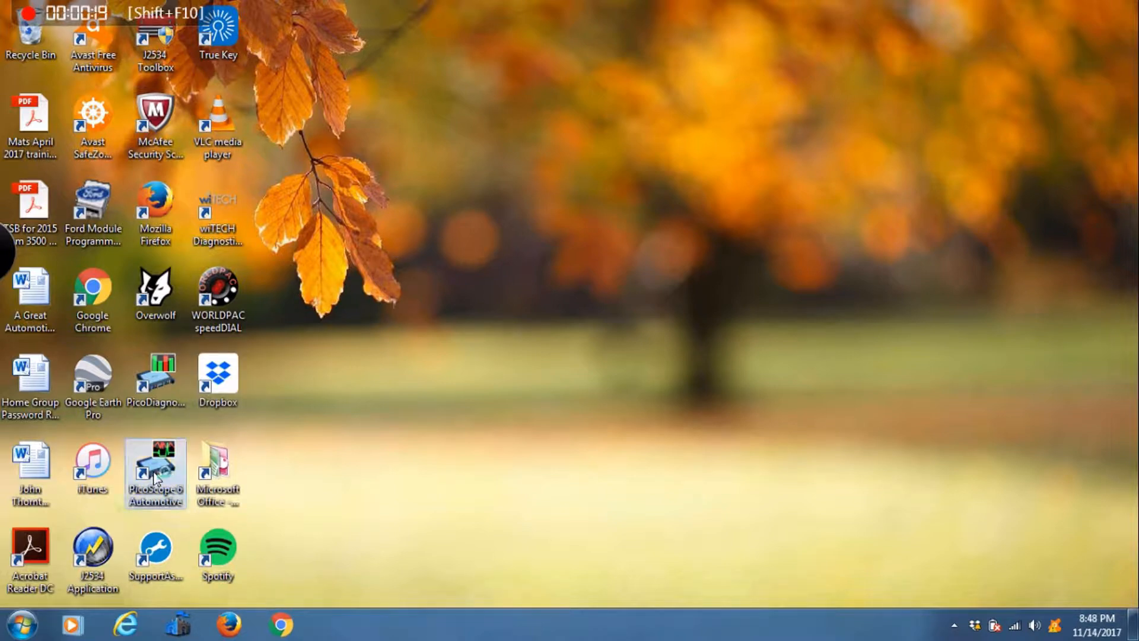
double_click(154, 465)
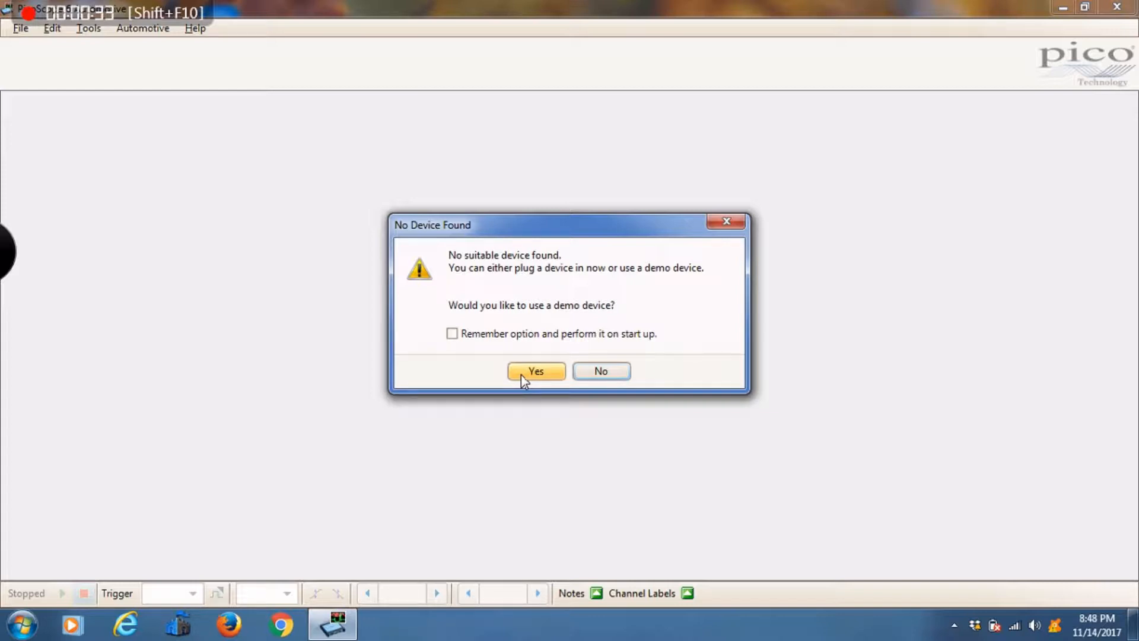
Step: Accept the demo device offered when no scope hardware is found
left_click(535, 371)
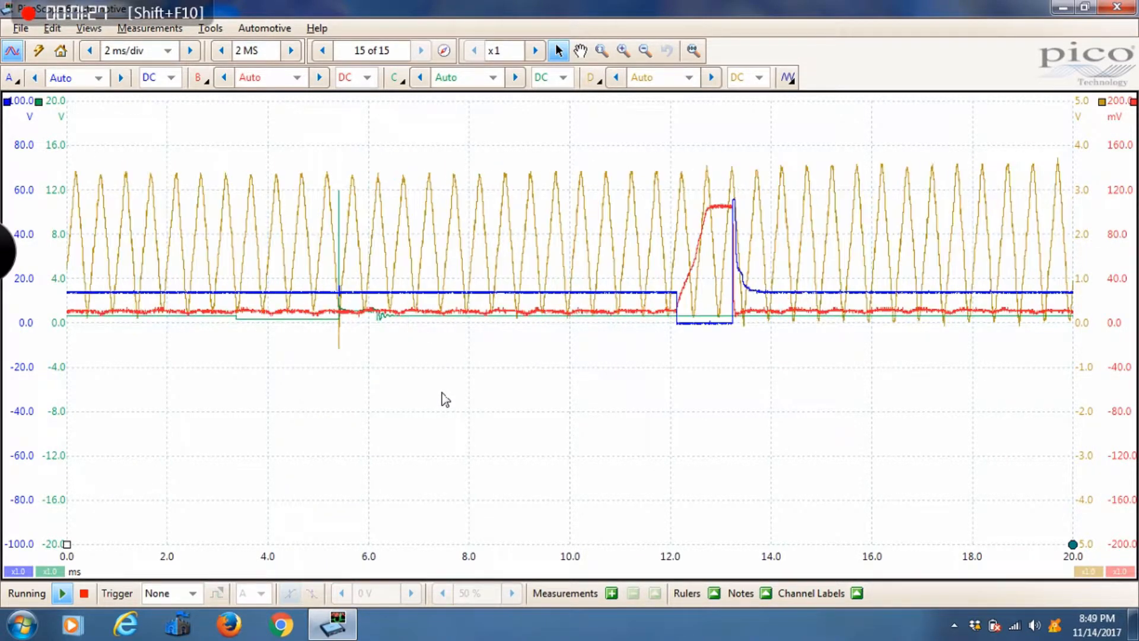
mouse_move(404, 403)
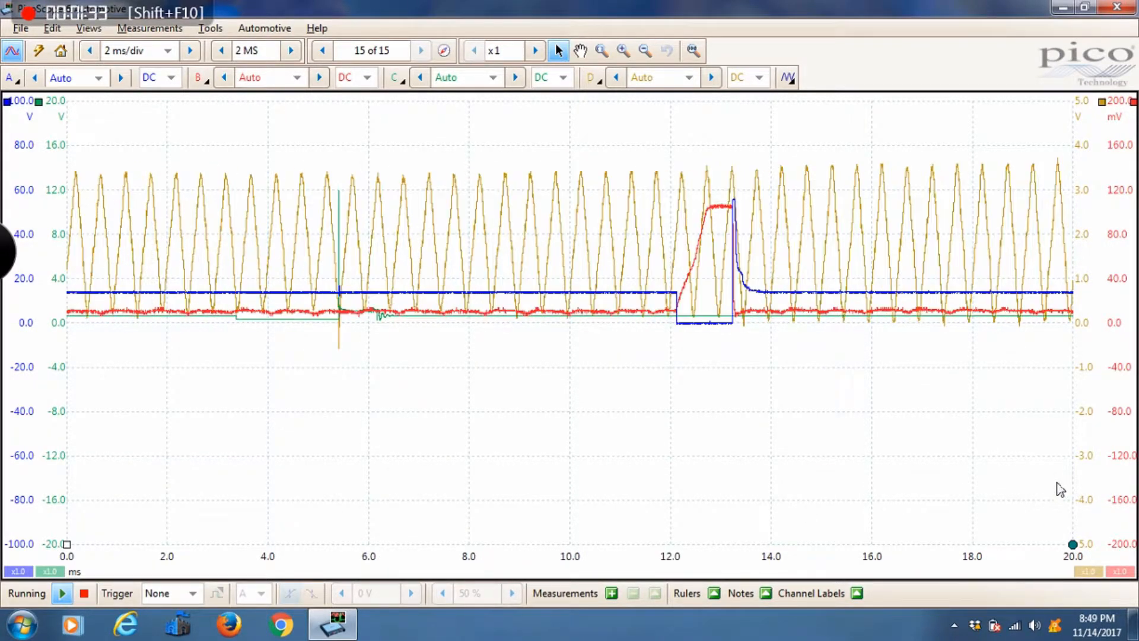
mouse_move(133, 541)
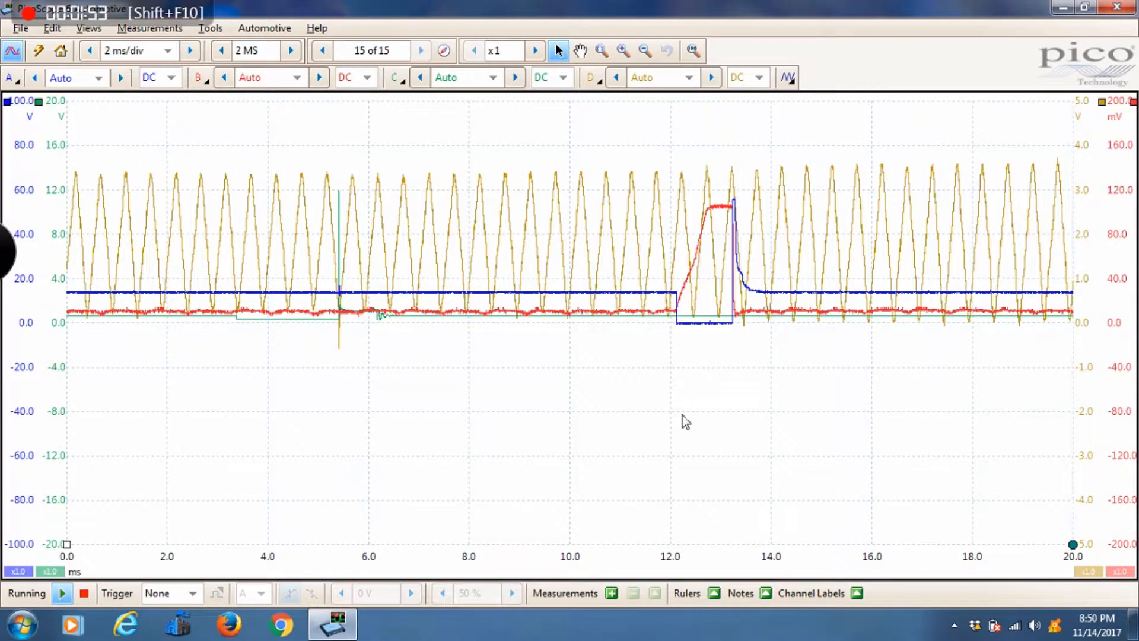
mouse_move(666, 389)
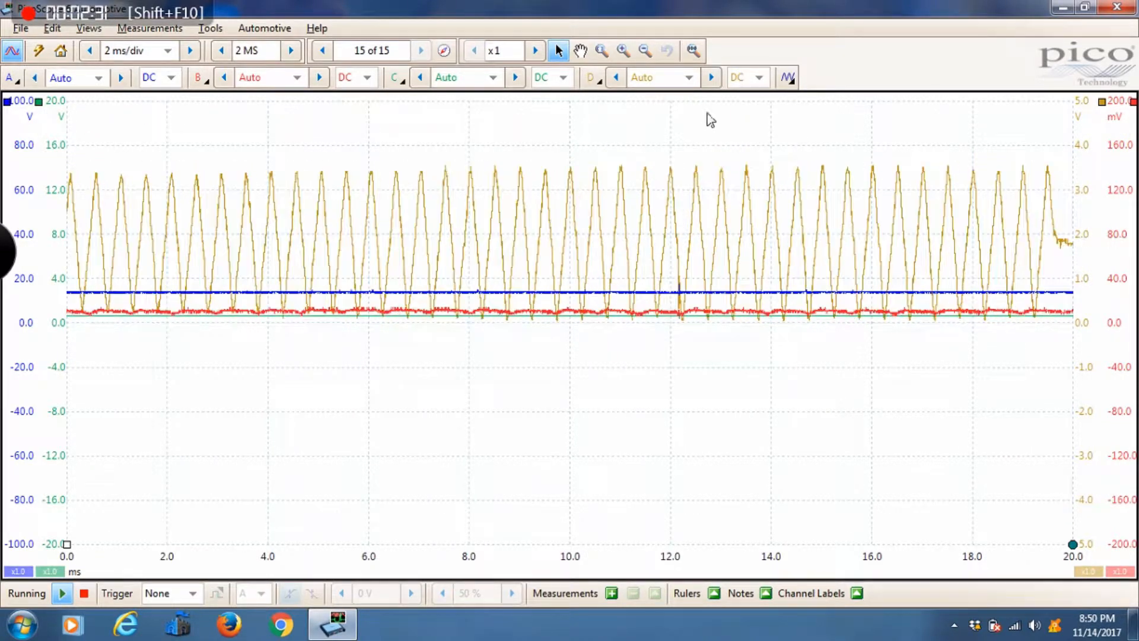
Step: Set the timebase to 1 ms/div and step back and forth through stored captures
left_click(188, 49)
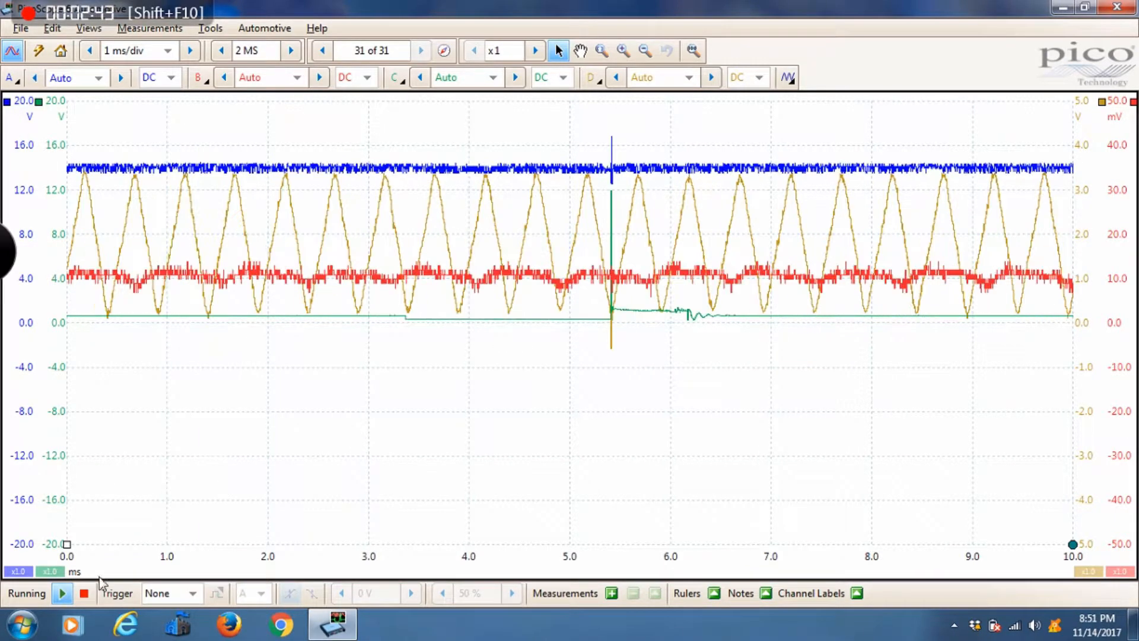
left_click(322, 50)
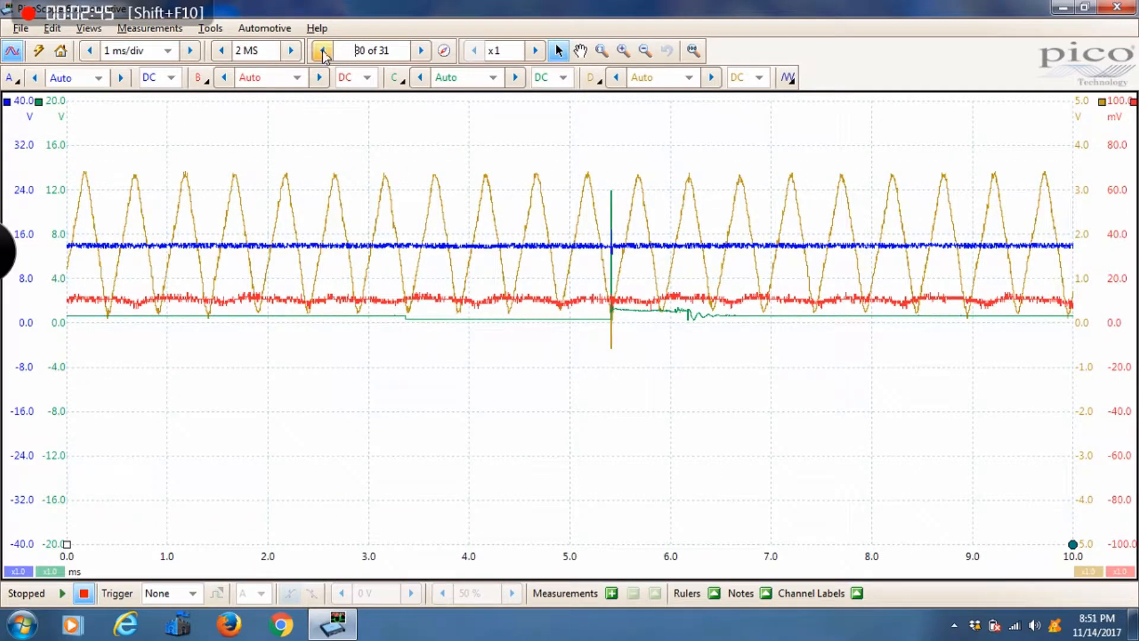
left_click(324, 50)
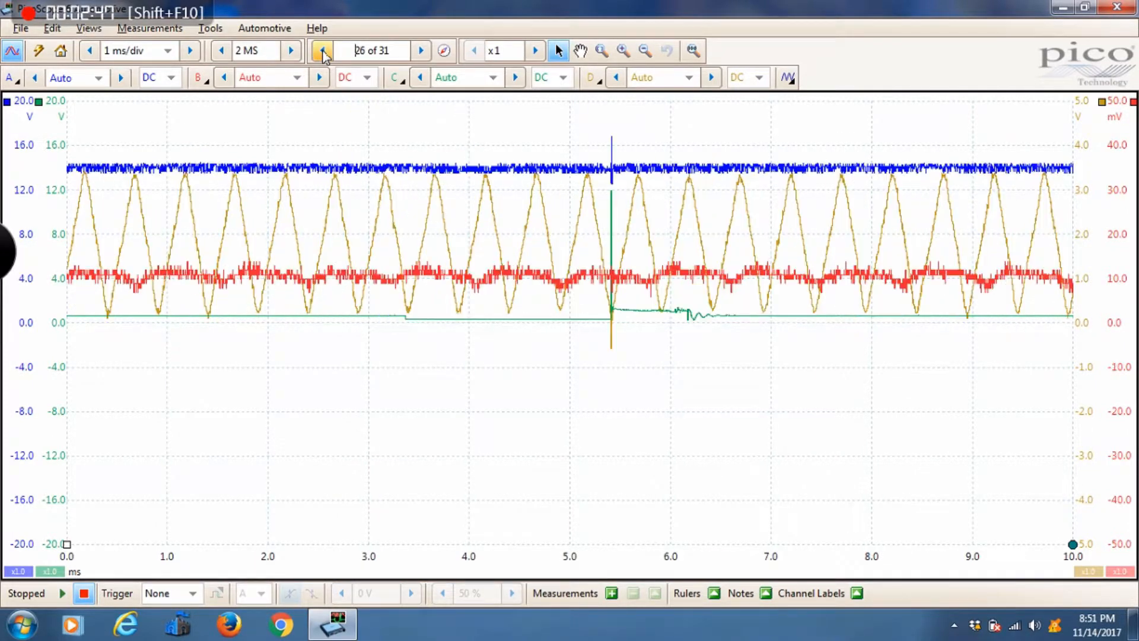
left_click(421, 51)
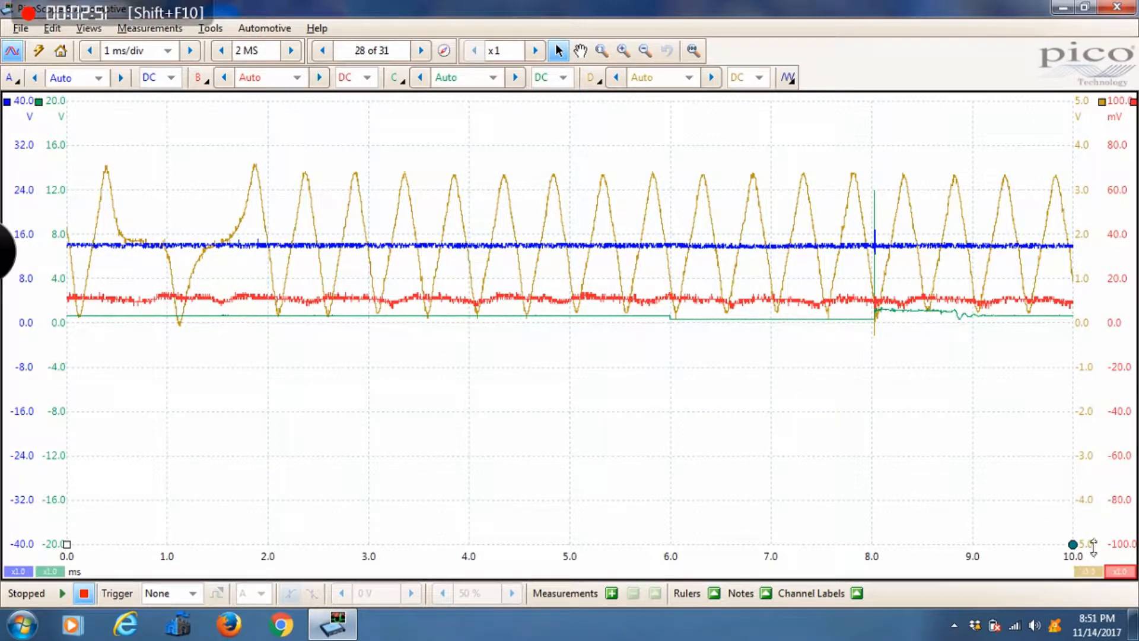
left_click(421, 50)
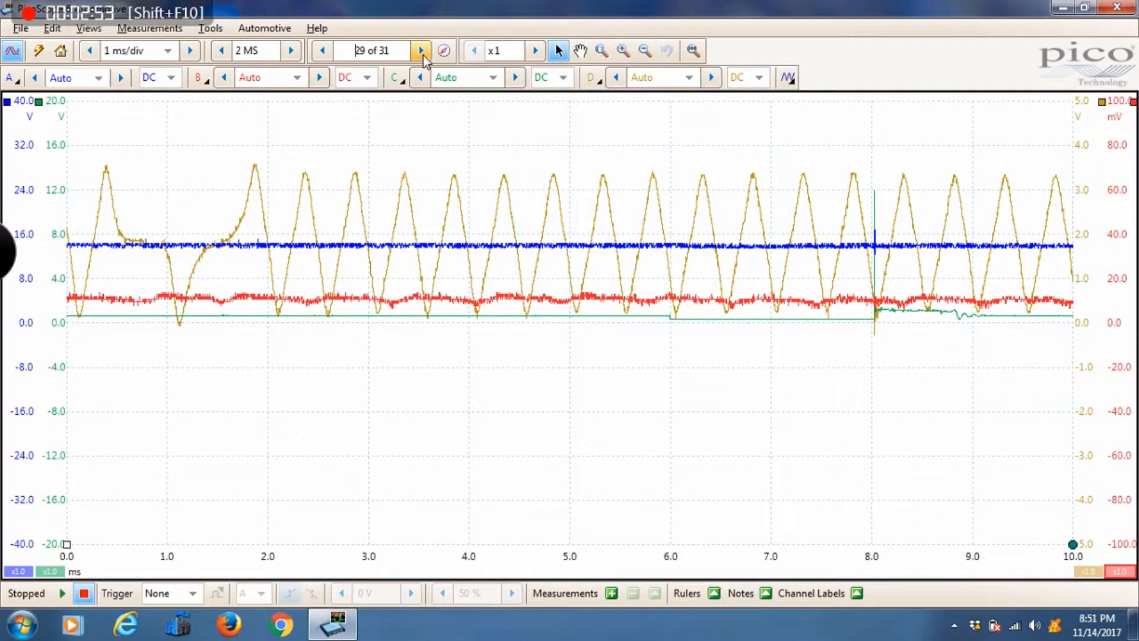
left_click(420, 50)
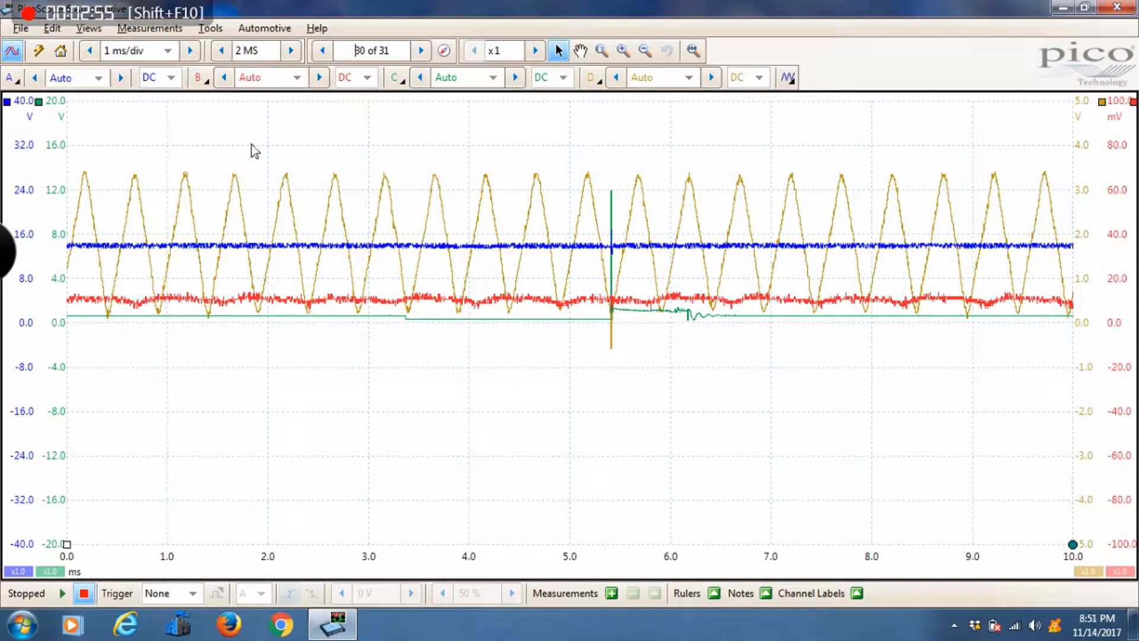
mouse_move(579, 187)
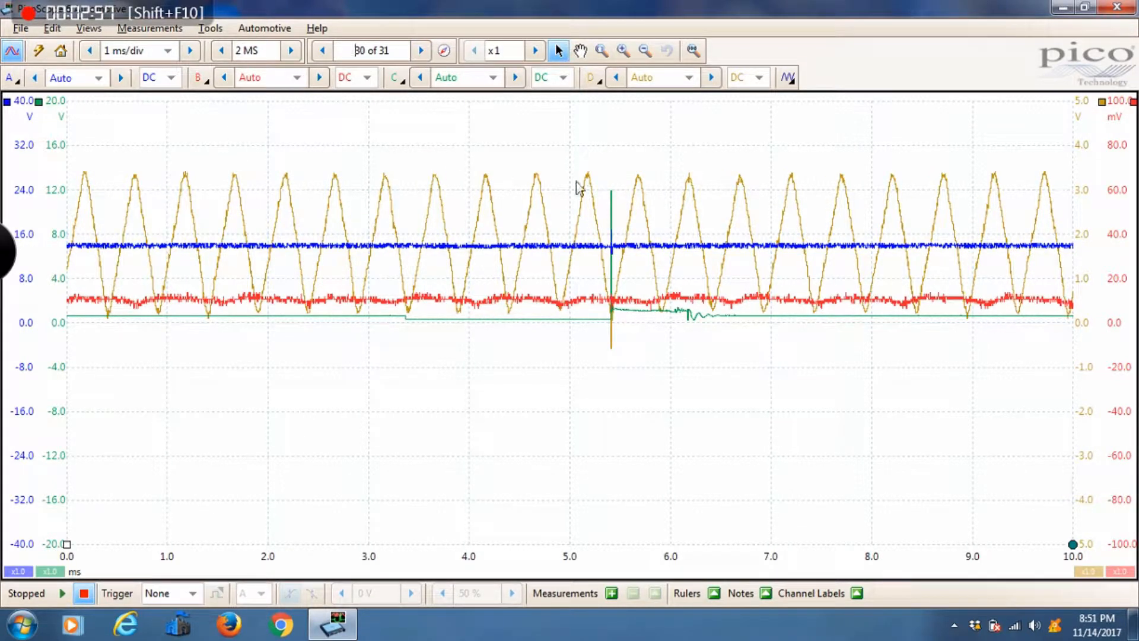
mouse_move(813, 436)
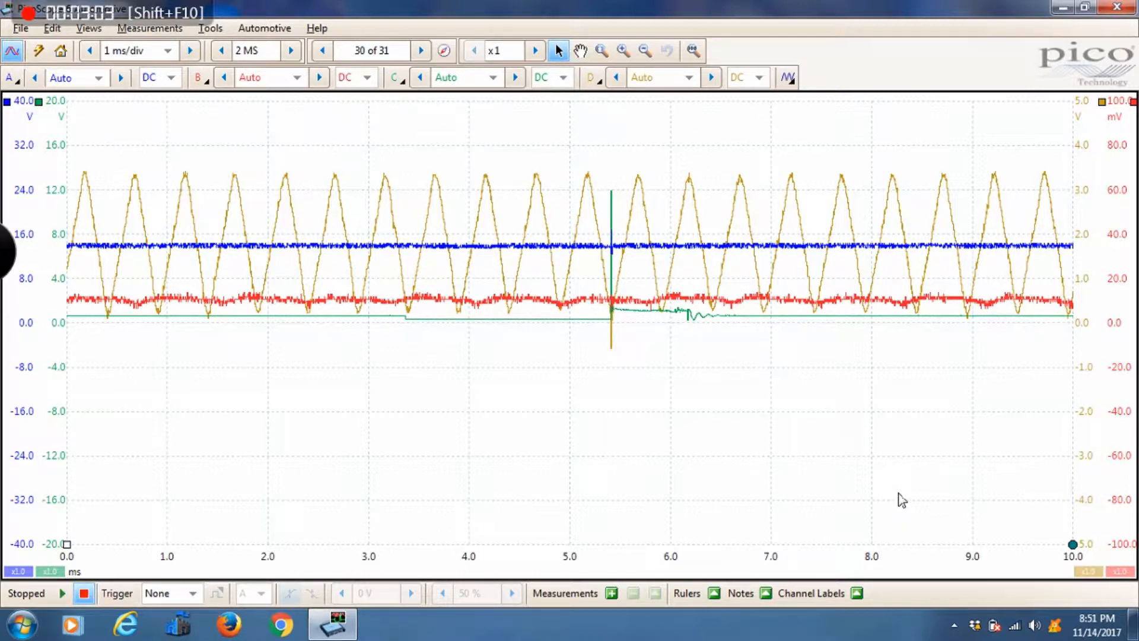
mouse_move(912, 491)
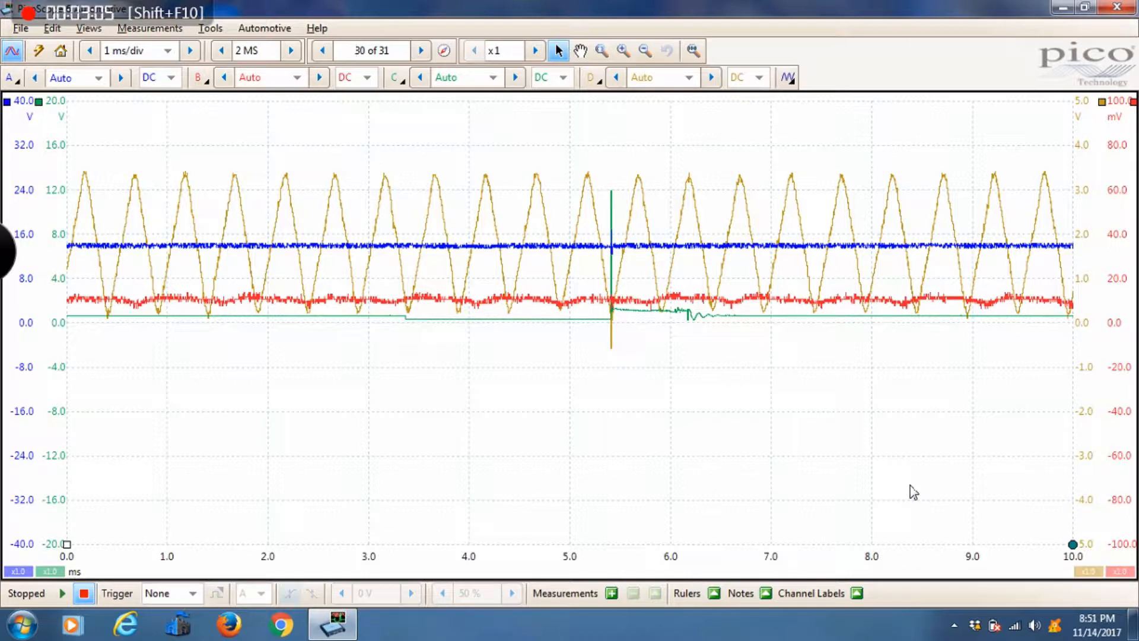
mouse_move(888, 438)
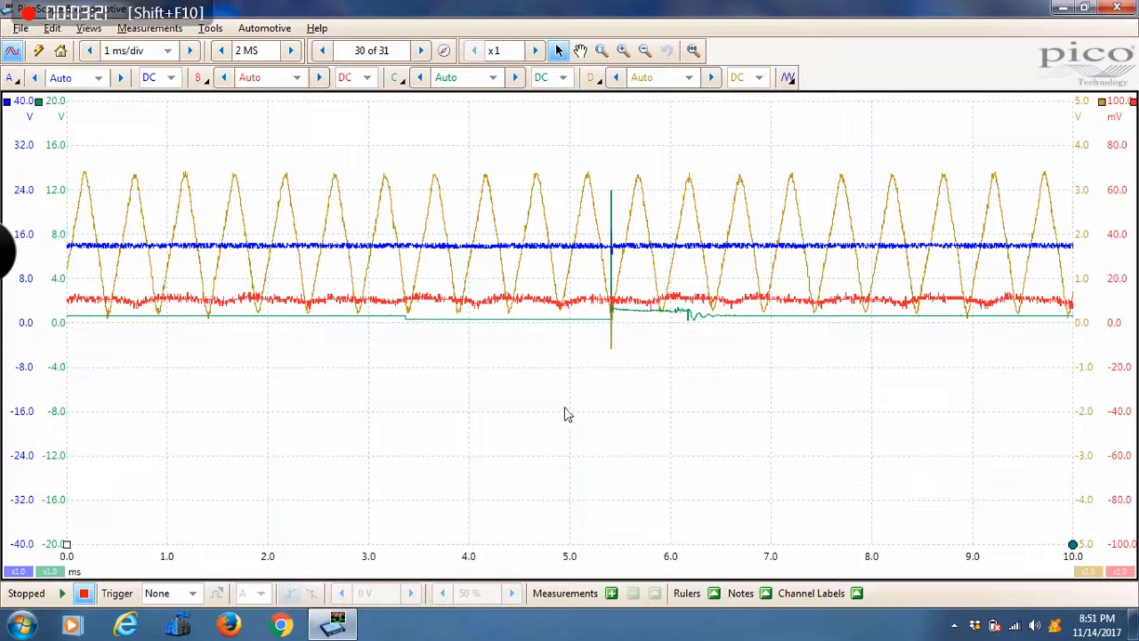
mouse_move(560, 192)
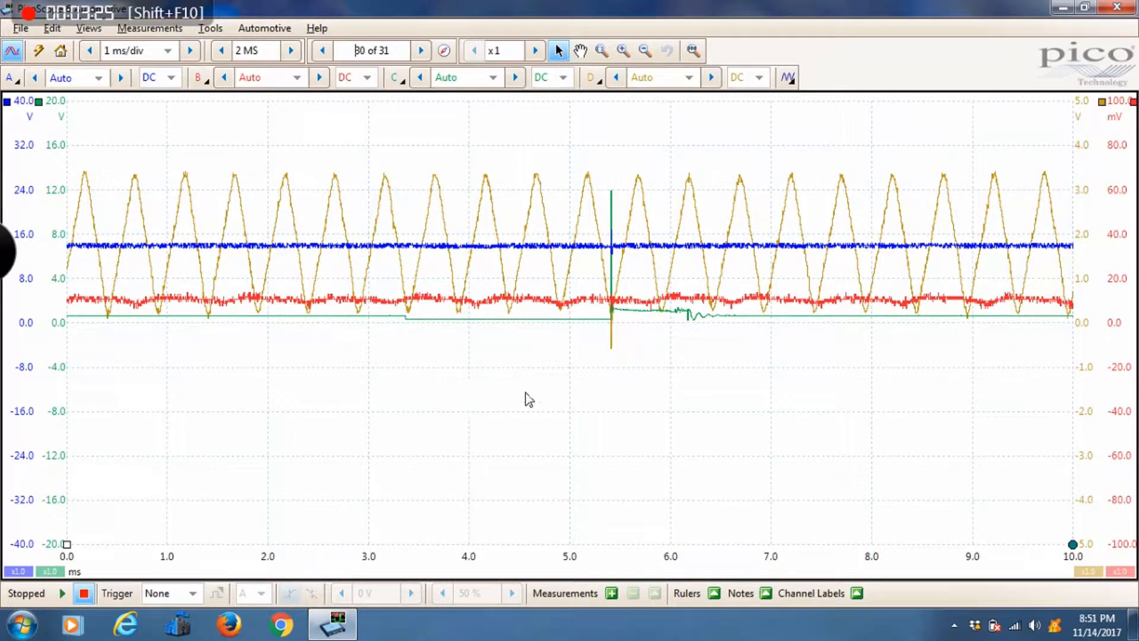
mouse_move(522, 278)
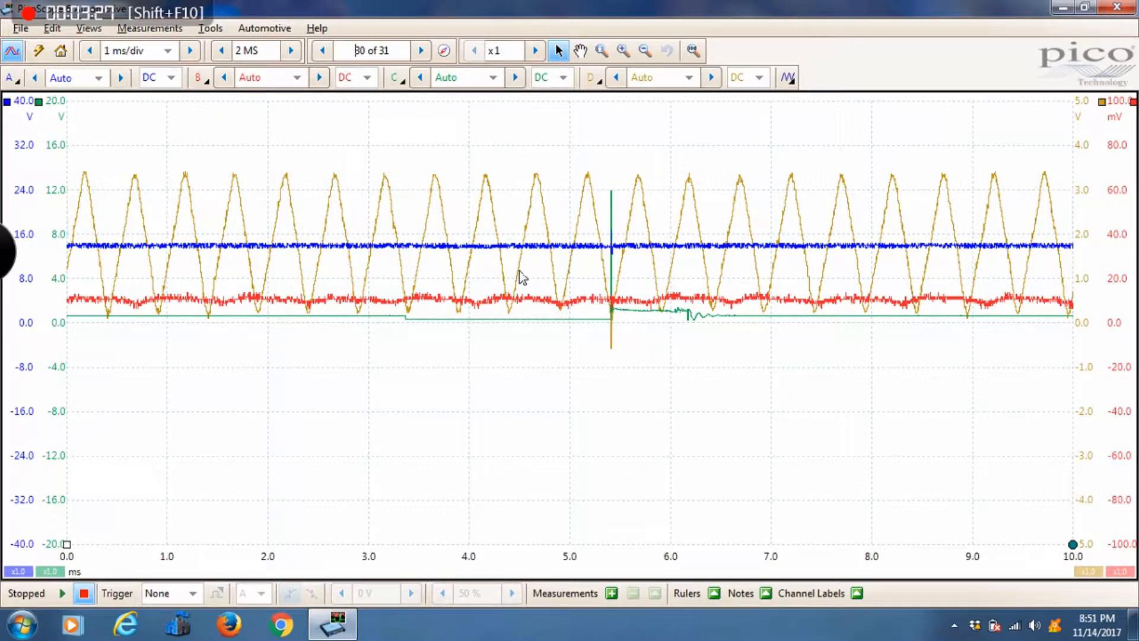
mouse_move(573, 326)
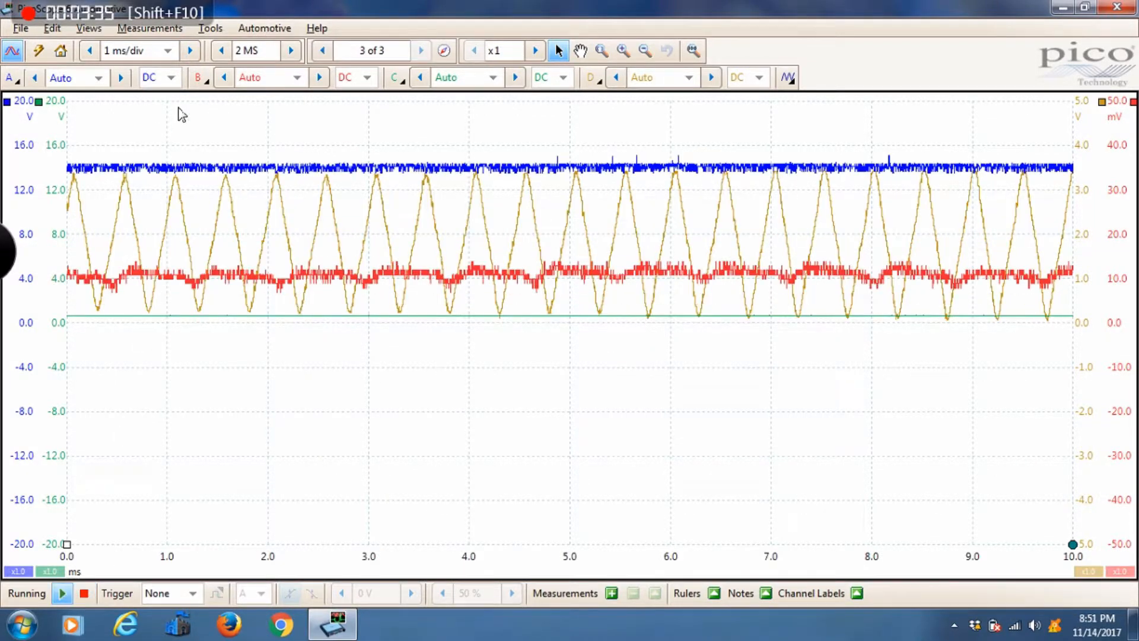
Step: Step the timebase through 50, 200, 500 ms/div and 1 s/div, settling on 500 ms/div
left_click(190, 49)
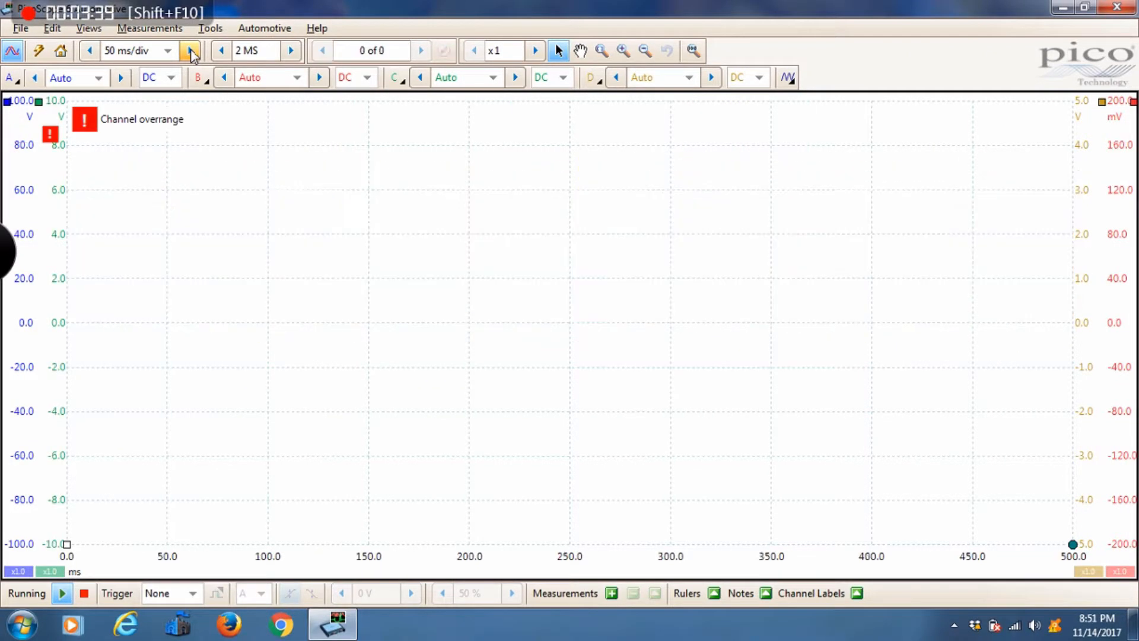
left_click(190, 50)
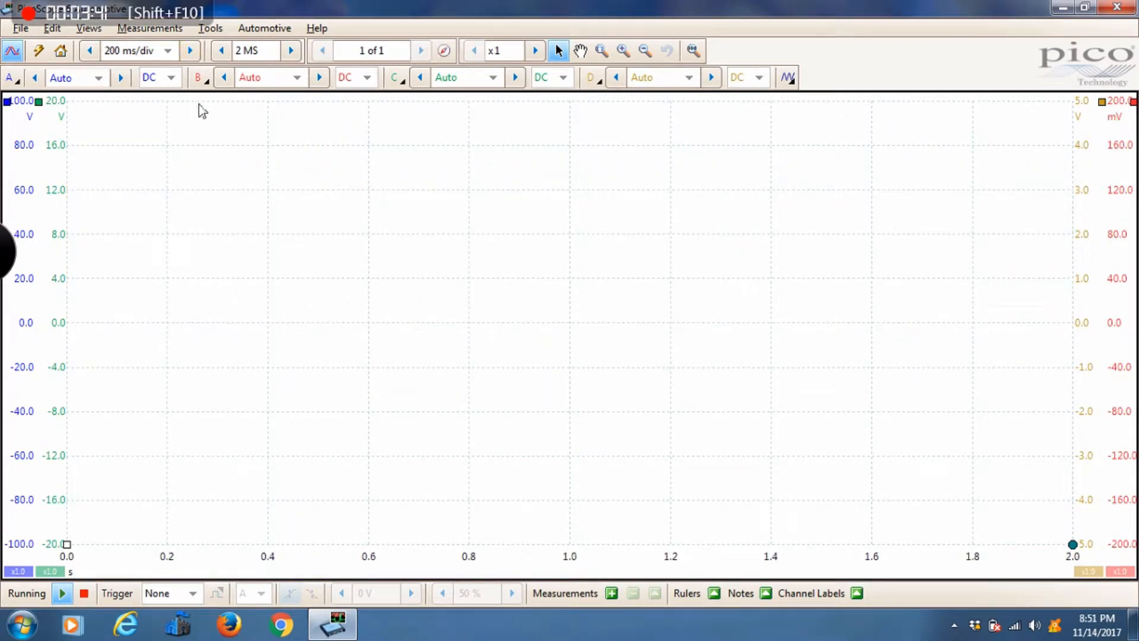
left_click(190, 50)
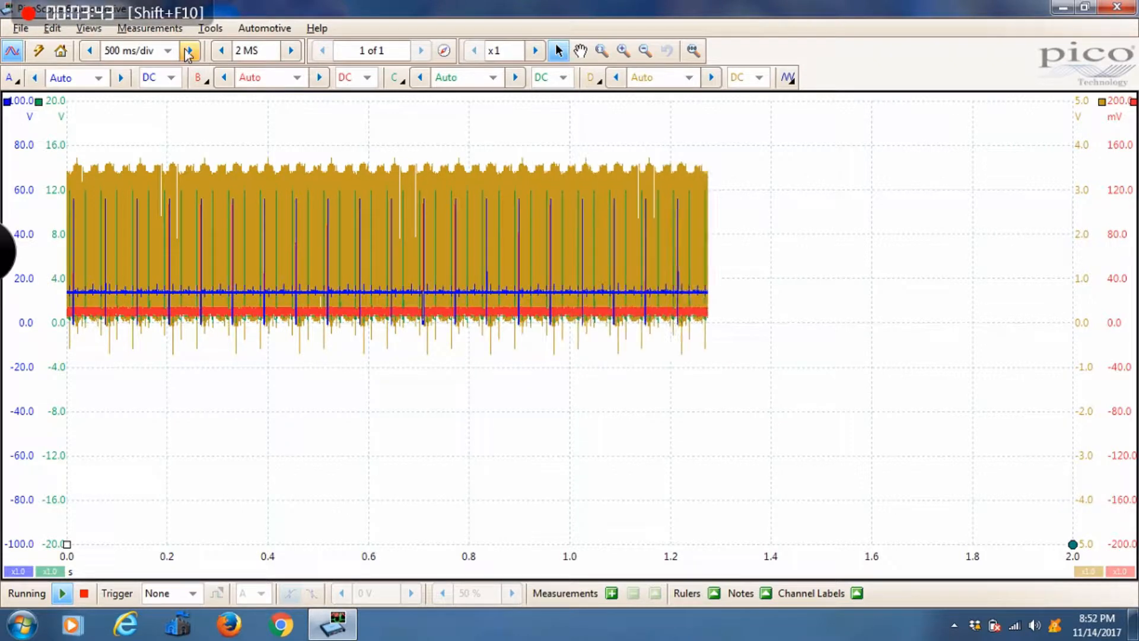
left_click(88, 50)
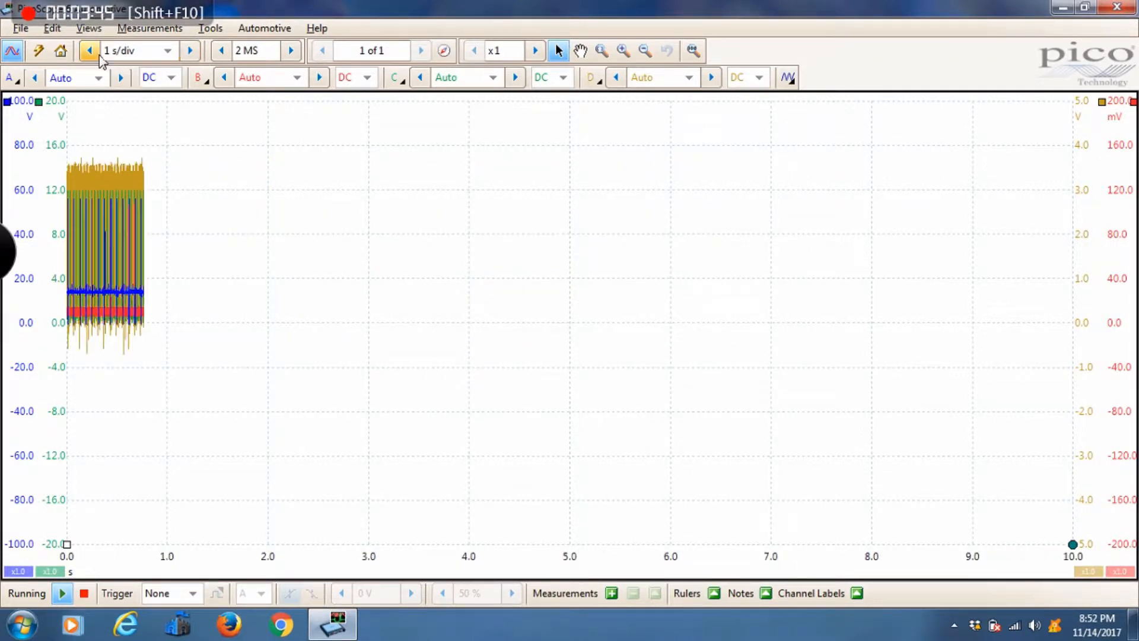
left_click(89, 50)
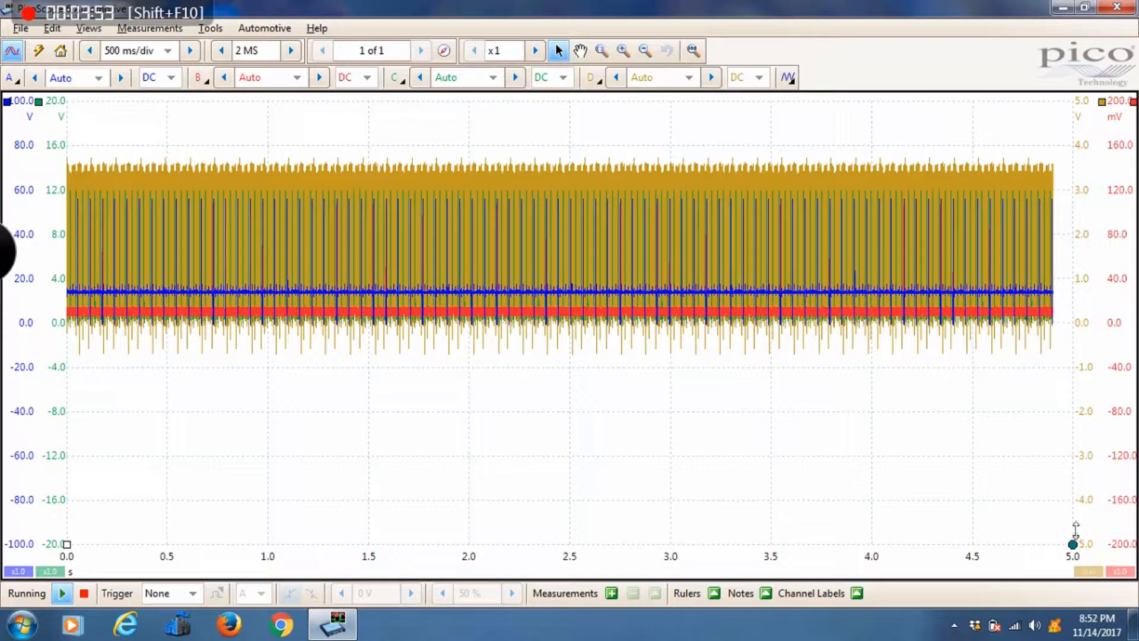
left_click(421, 50)
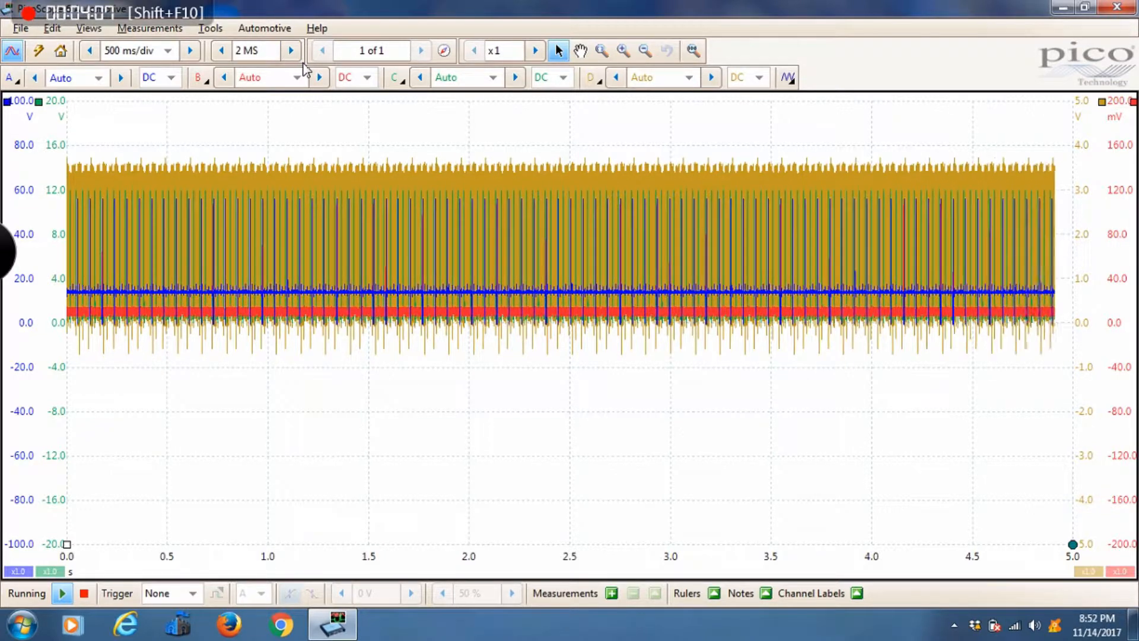
left_click(421, 50)
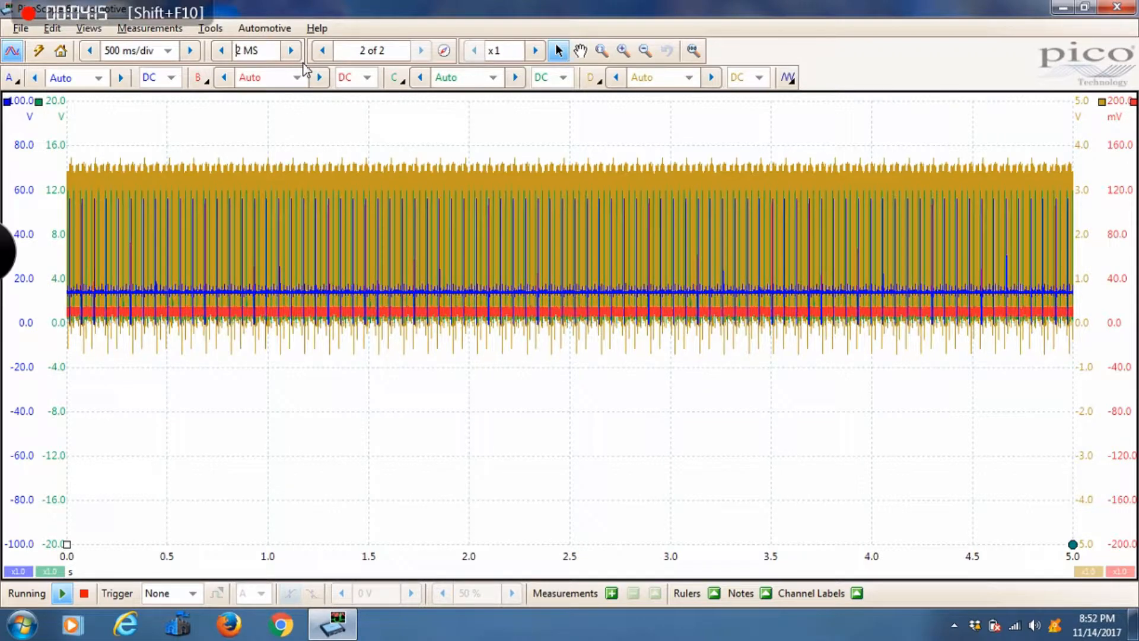
left_click(421, 50)
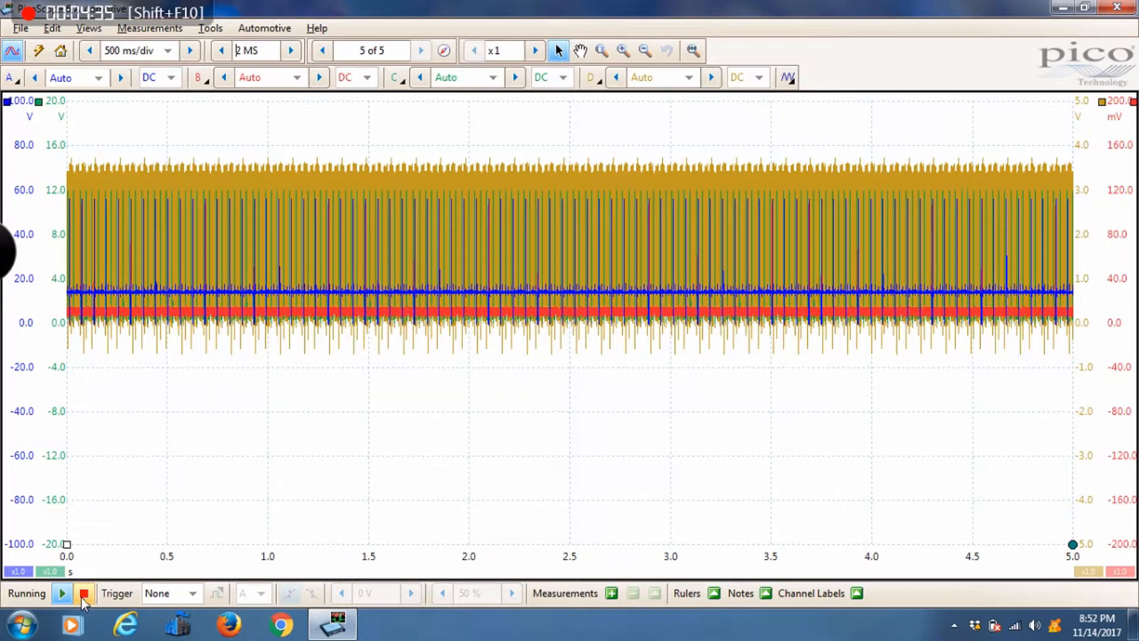
Step: Stop the live capture, holding six 5-second waveforms in the buffer
left_click(85, 593)
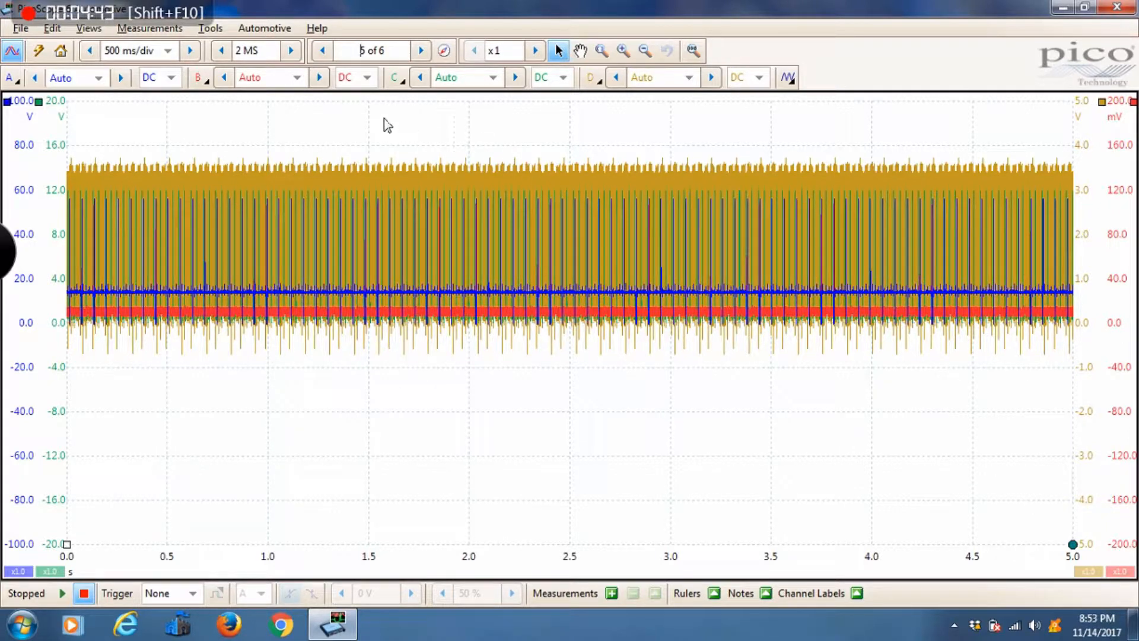
mouse_move(485, 205)
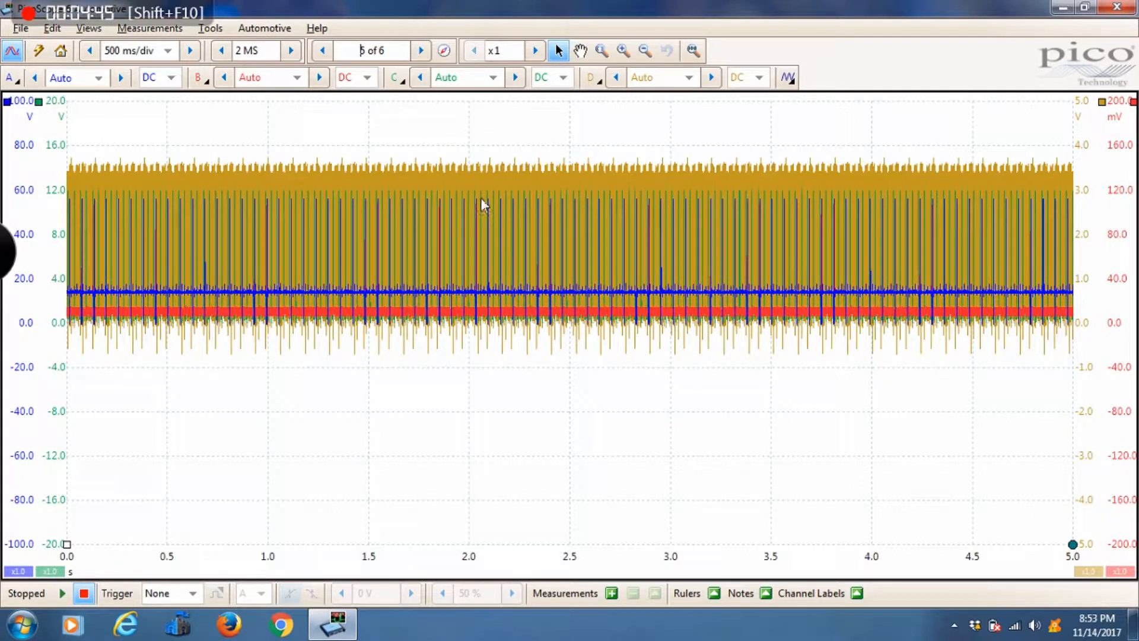
mouse_move(413, 99)
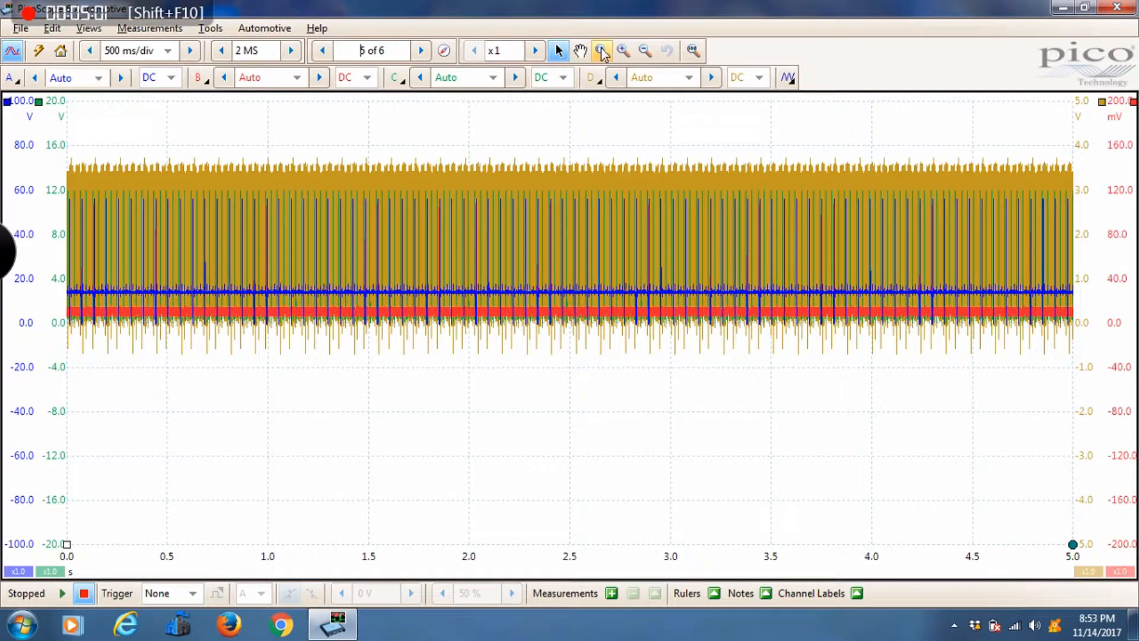
mouse_move(602, 49)
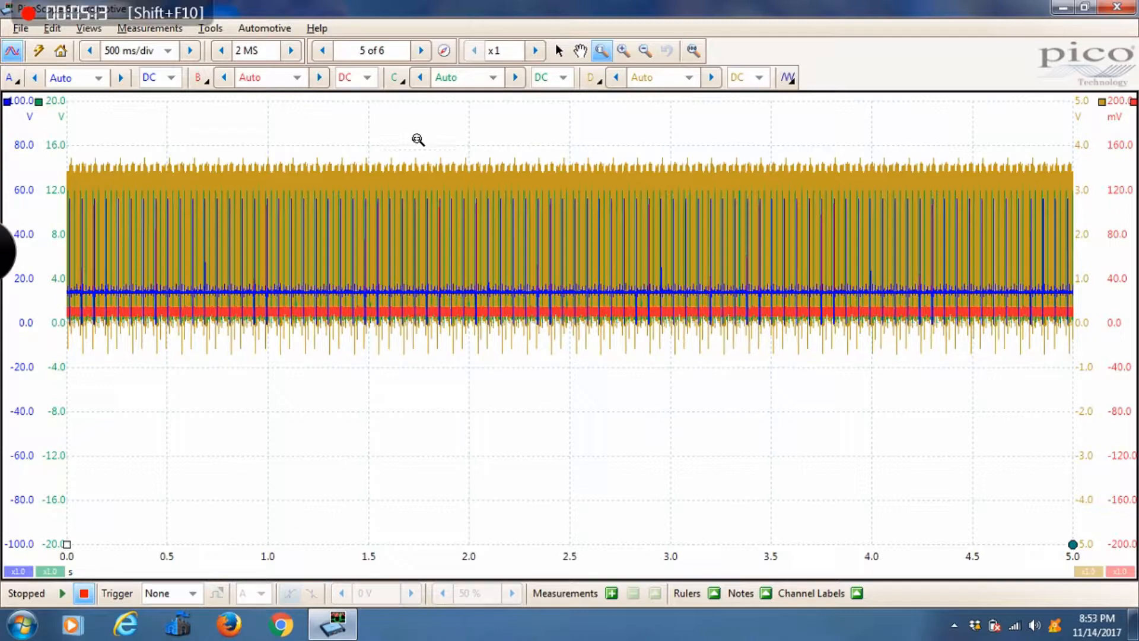
Step: Zoom in on the pulses around 1.8 s, then resume live capturing
left_click_drag(416, 136, 463, 418)
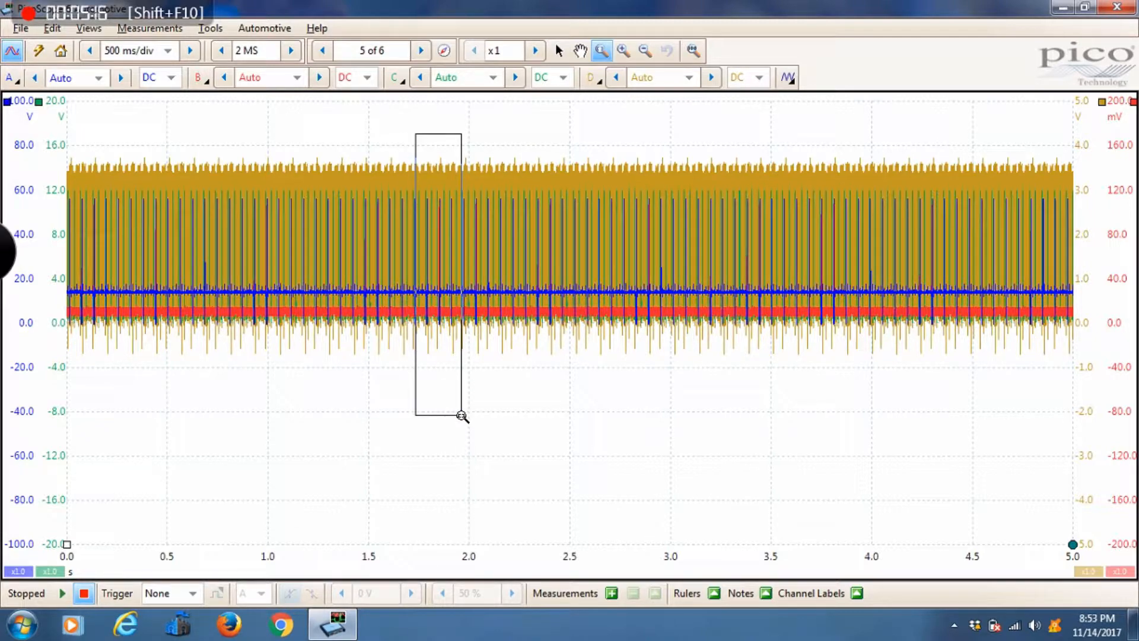
left_click_drag(437, 132, 461, 416)
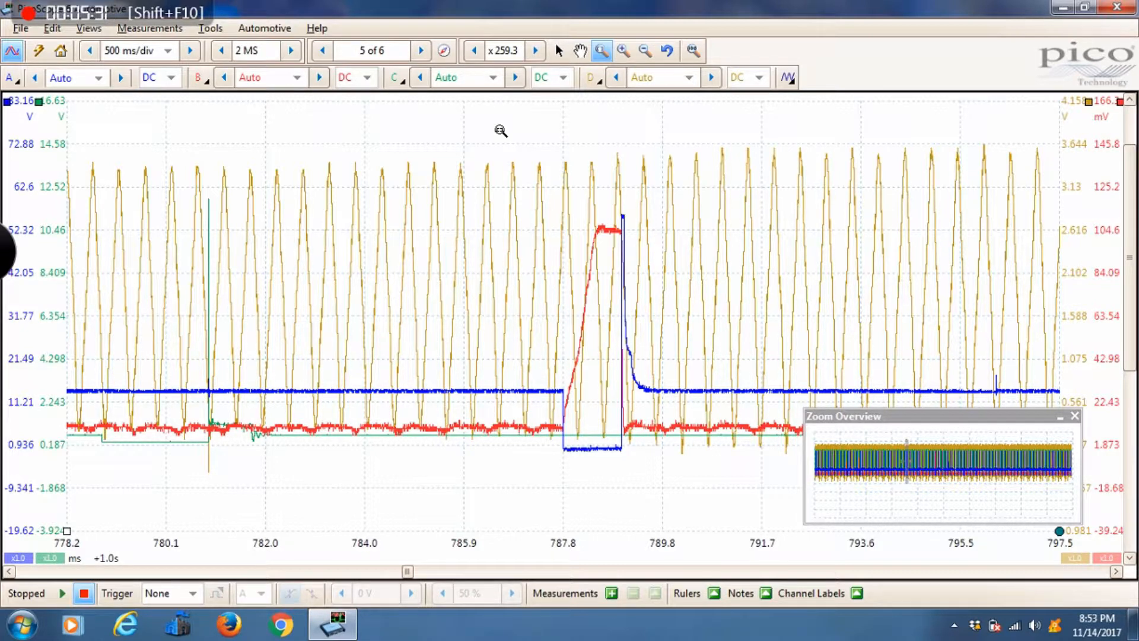
mouse_move(125, 517)
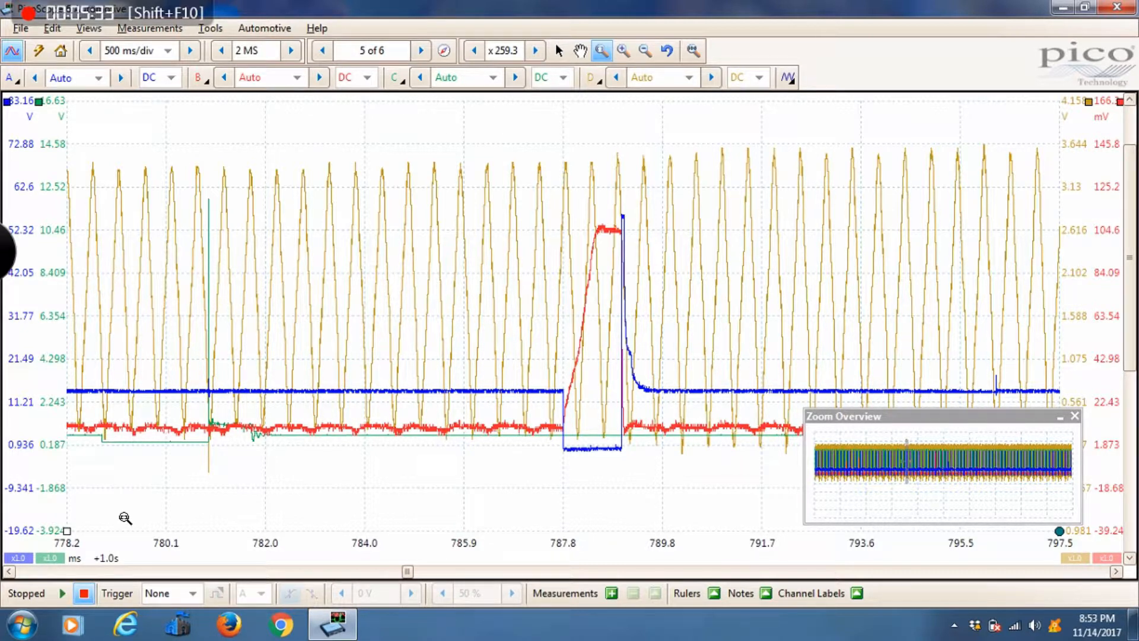
left_click(61, 593)
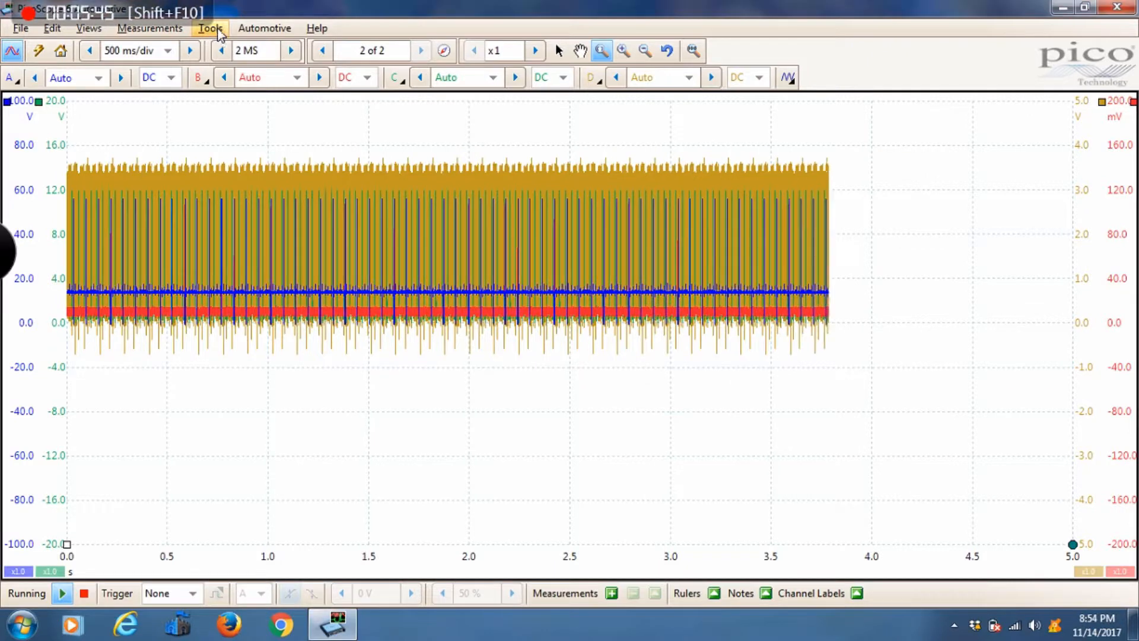
left_click(210, 28)
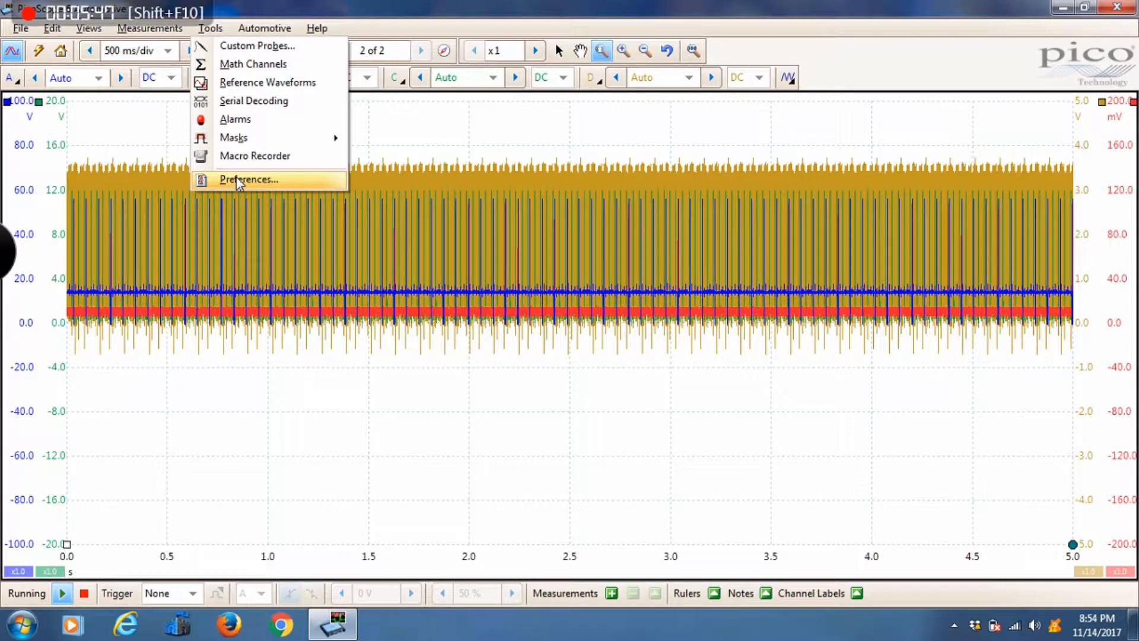
left_click(248, 179)
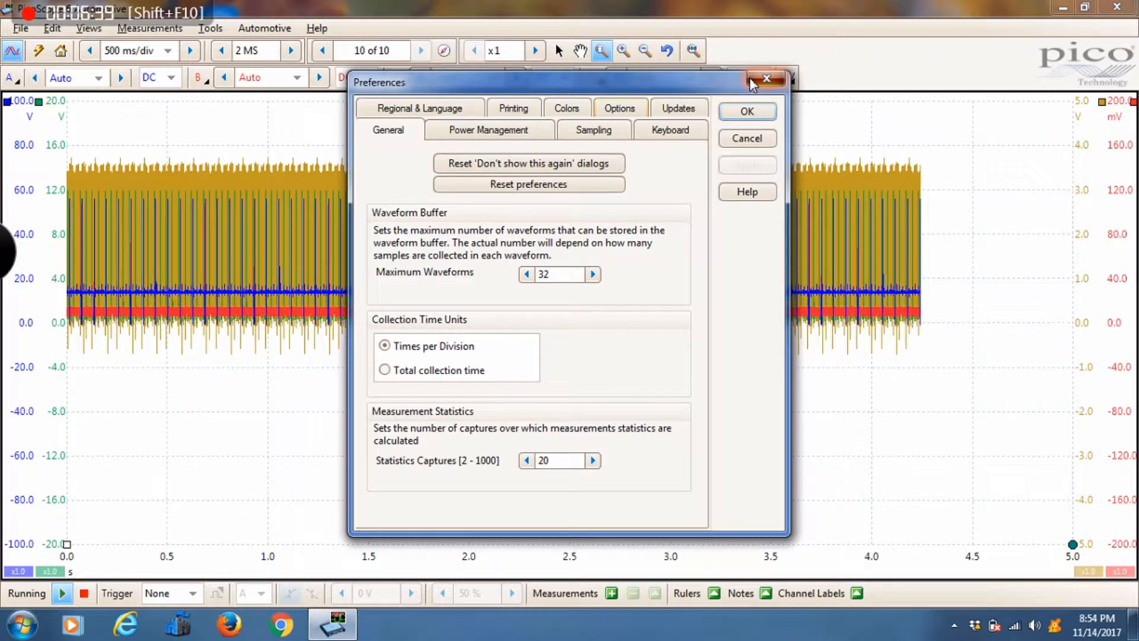
left_click(765, 78)
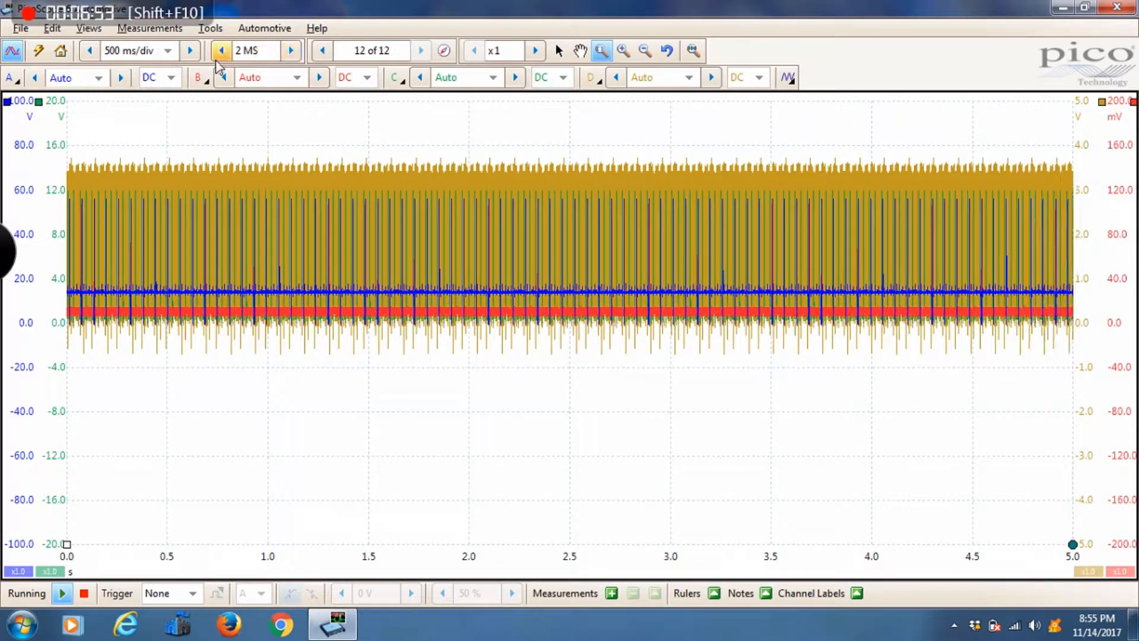
left_click(190, 50)
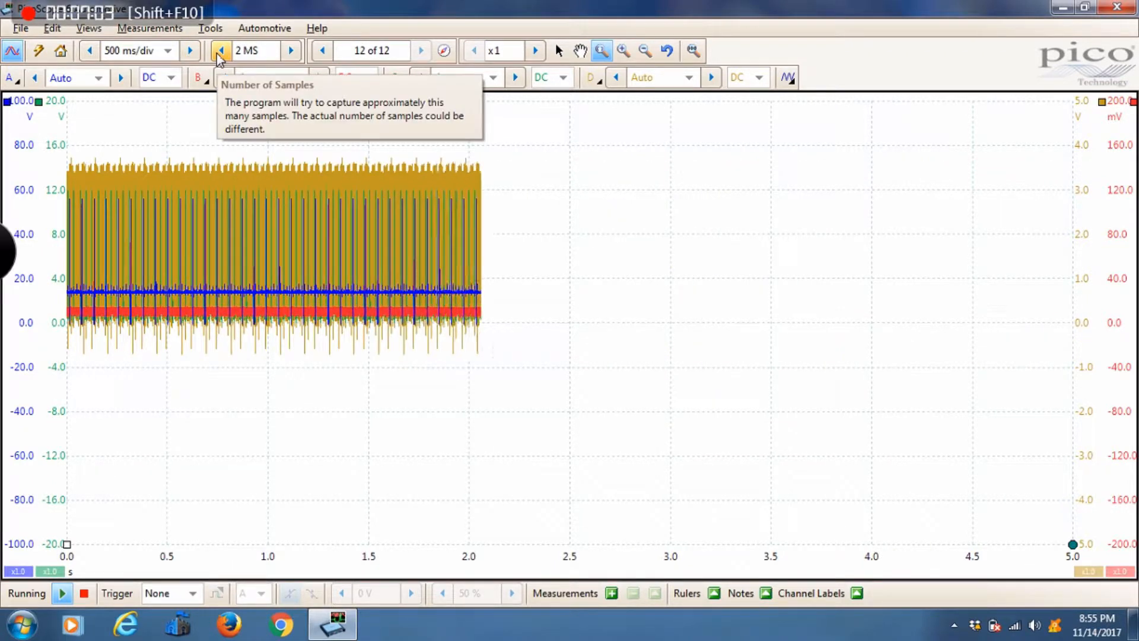
mouse_move(120, 78)
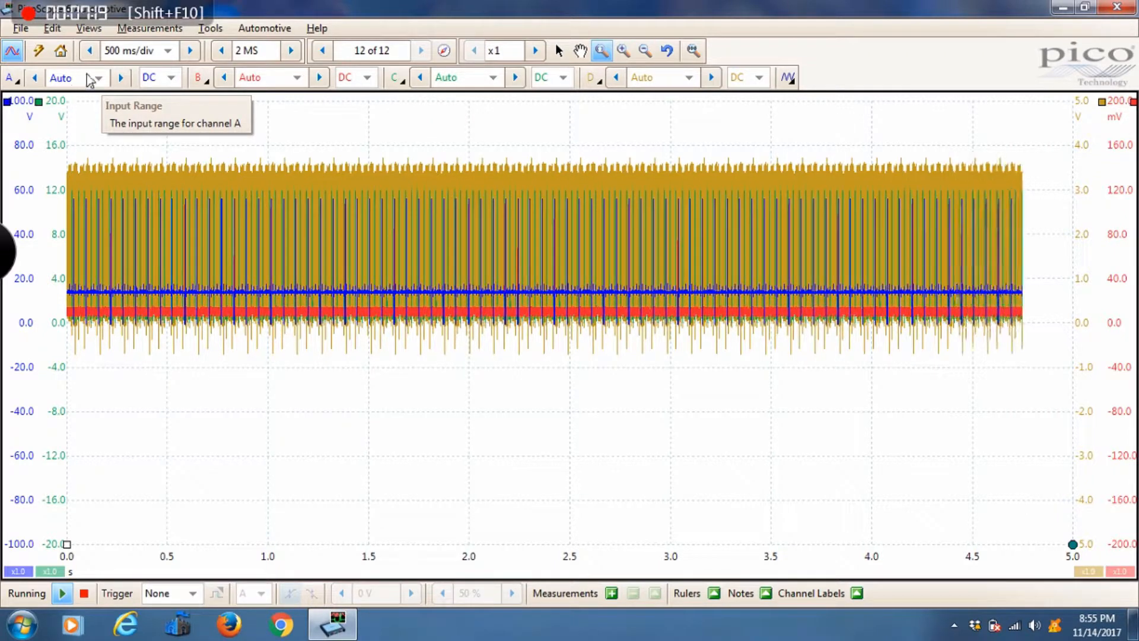
Step: Change channel A's input range from Auto to ±20 V
left_click(98, 77)
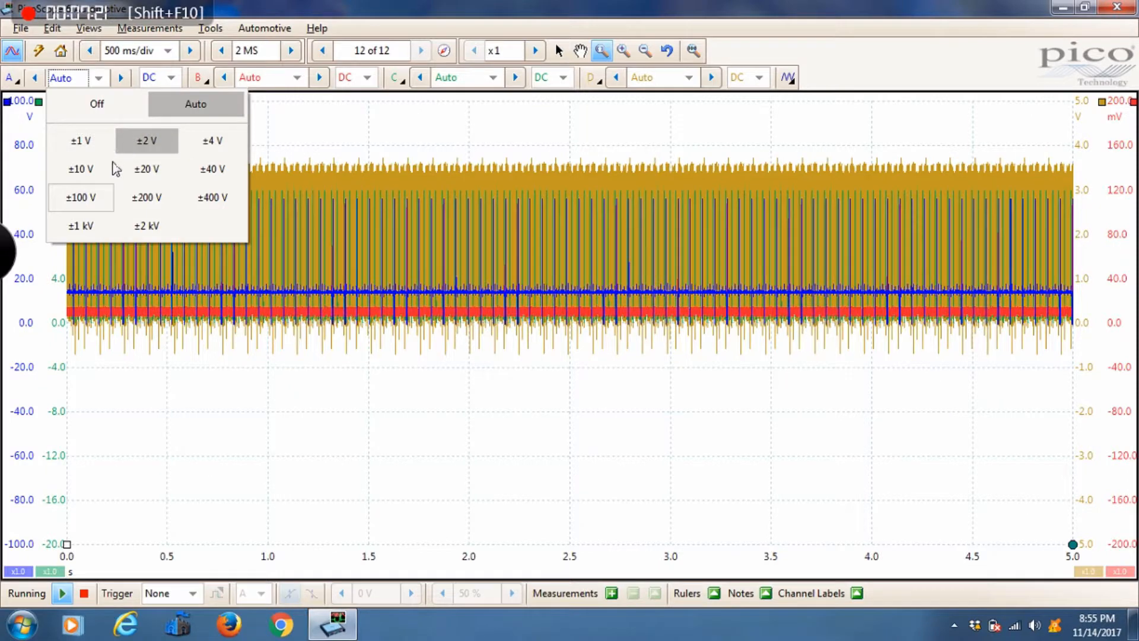
left_click(80, 197)
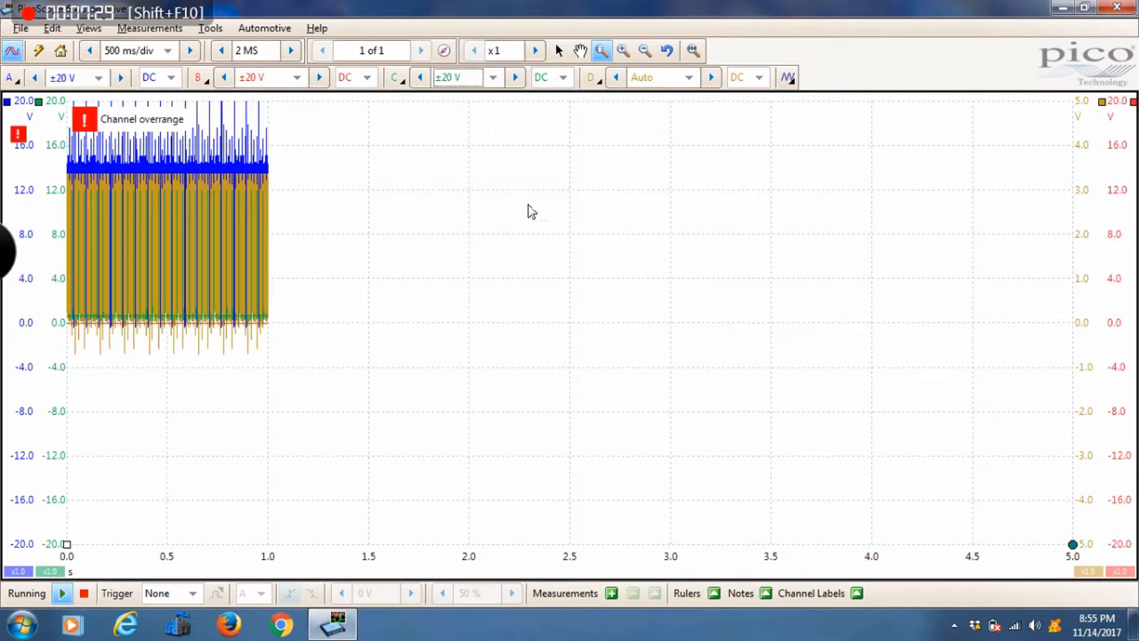
left_click(660, 77)
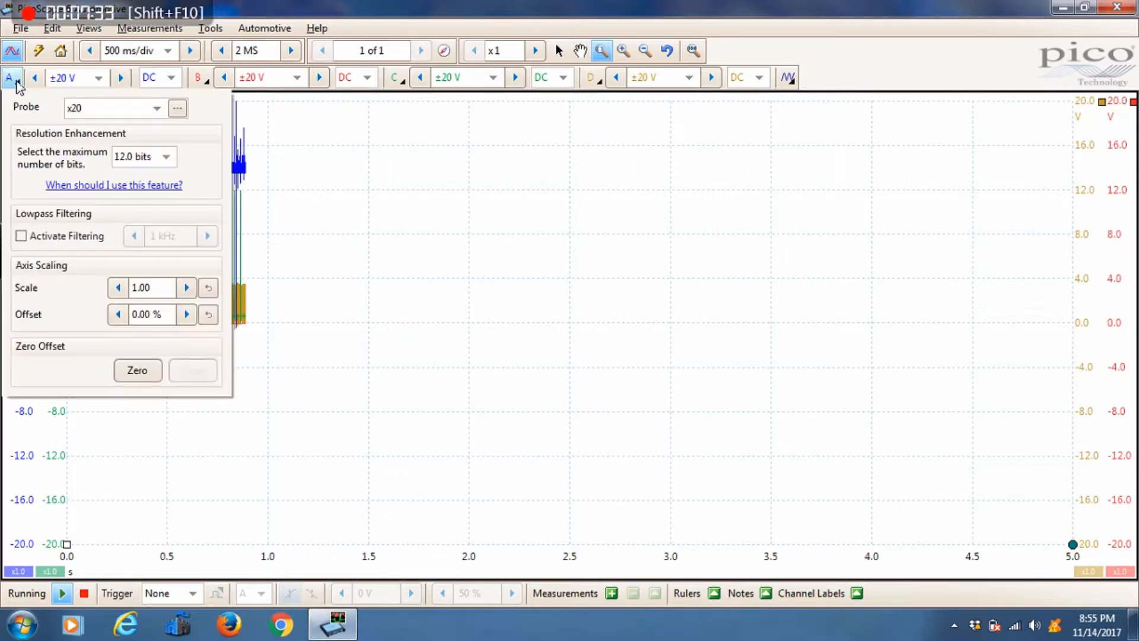
Step: Browse channel A's built-in probe list and select the x20 standard probe
left_click(155, 107)
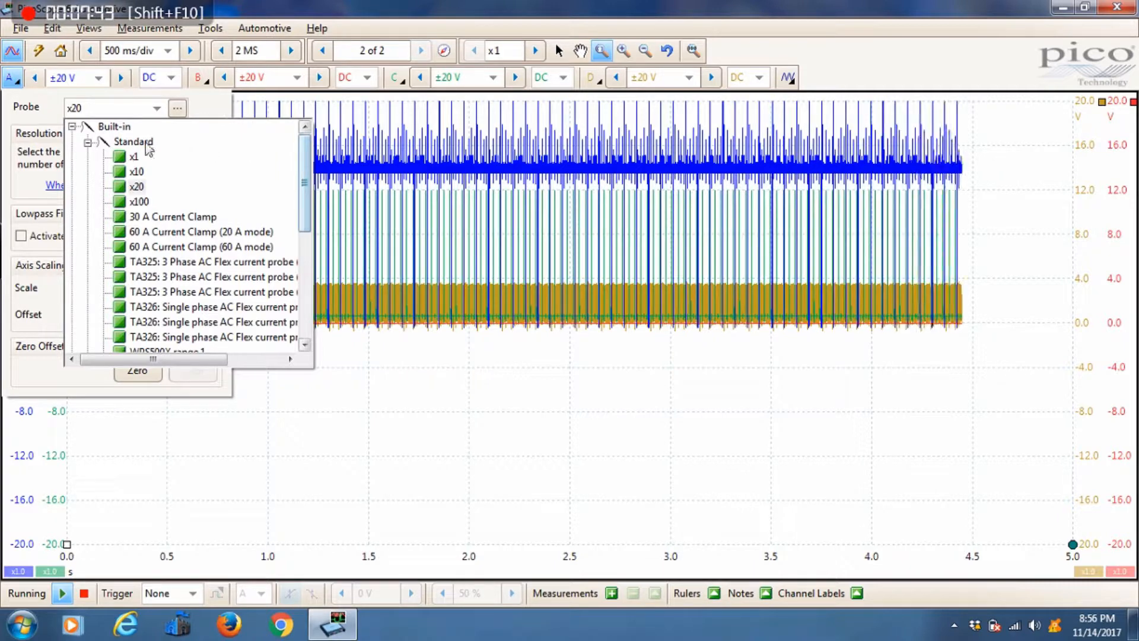
scroll("down", 3)
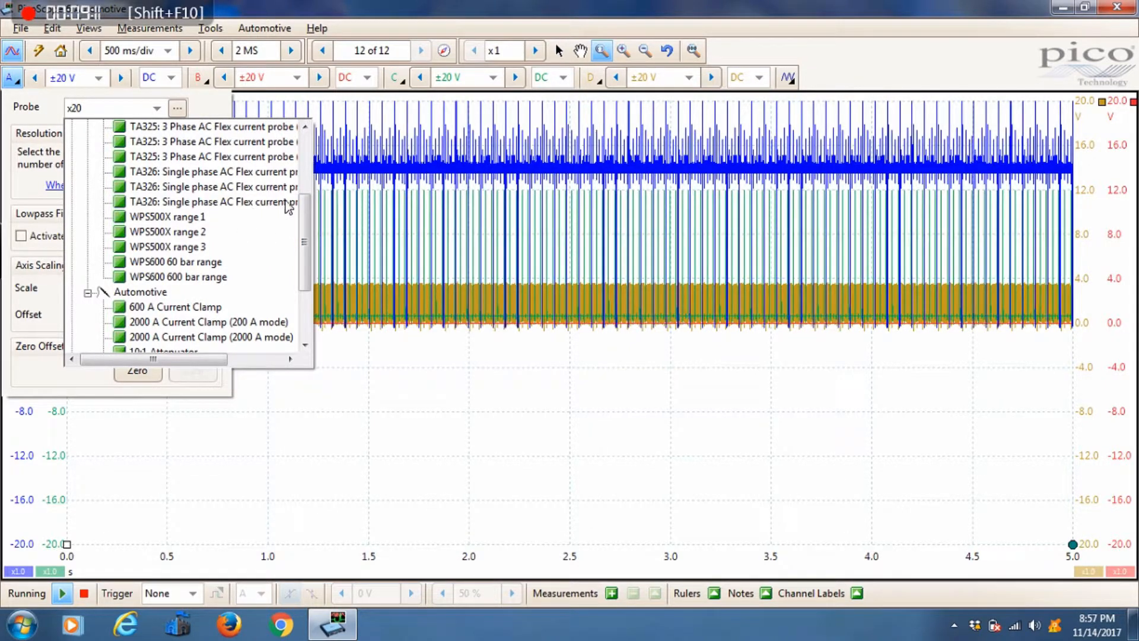
scroll("down", 3)
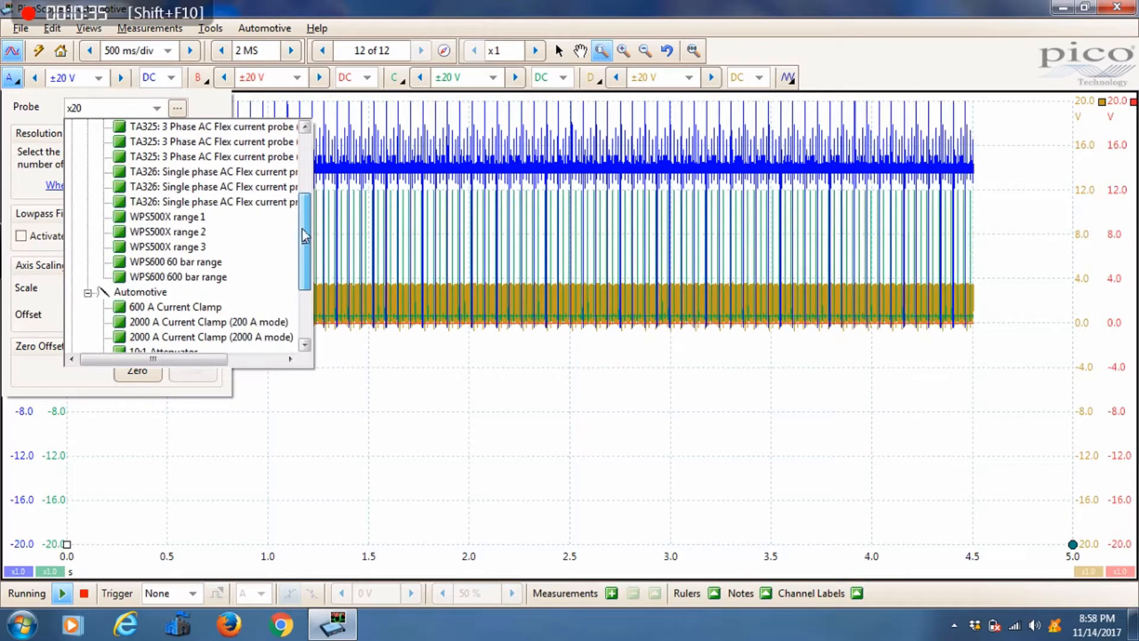
scroll("down", 3)
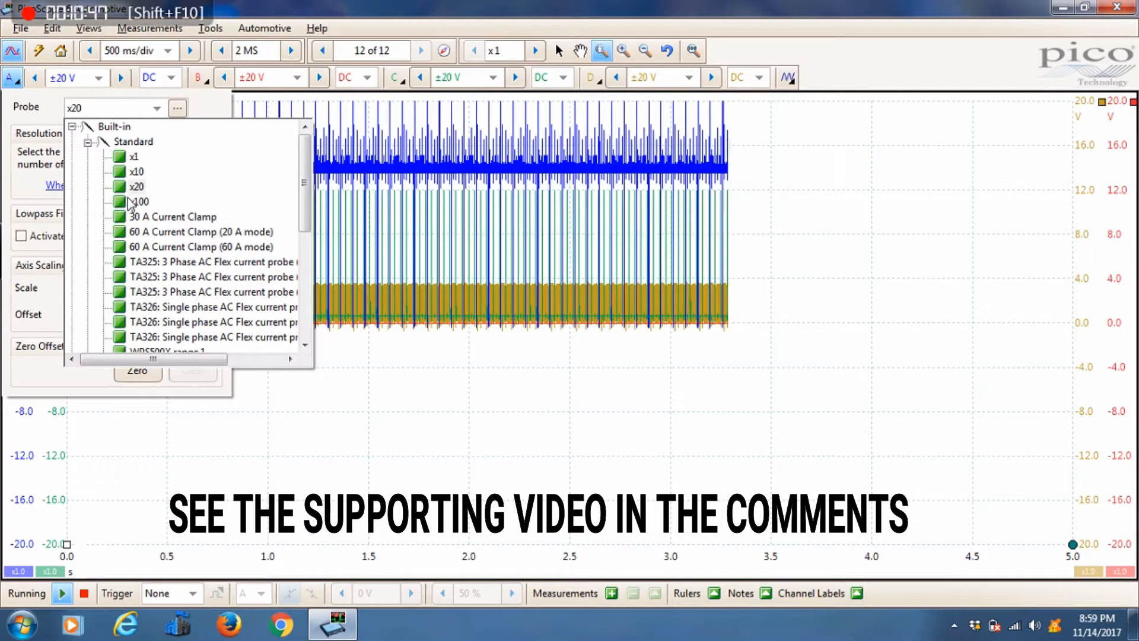
left_click(135, 187)
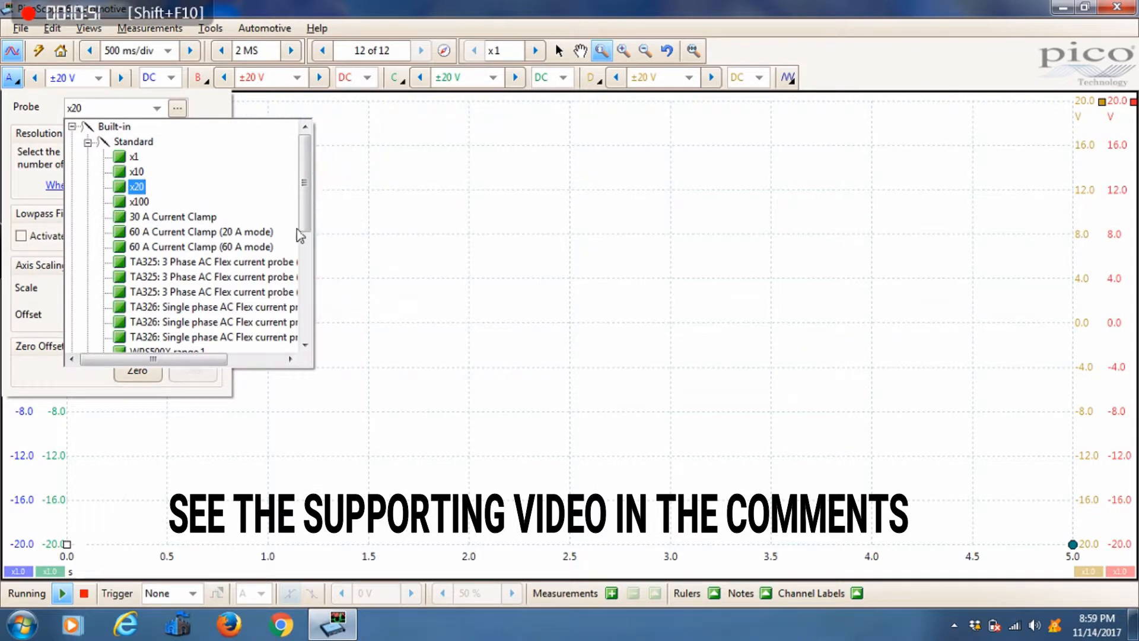
Step: Try channel A range and probe options, finishing with the x20 probe at ±100 V
left_click(101, 78)
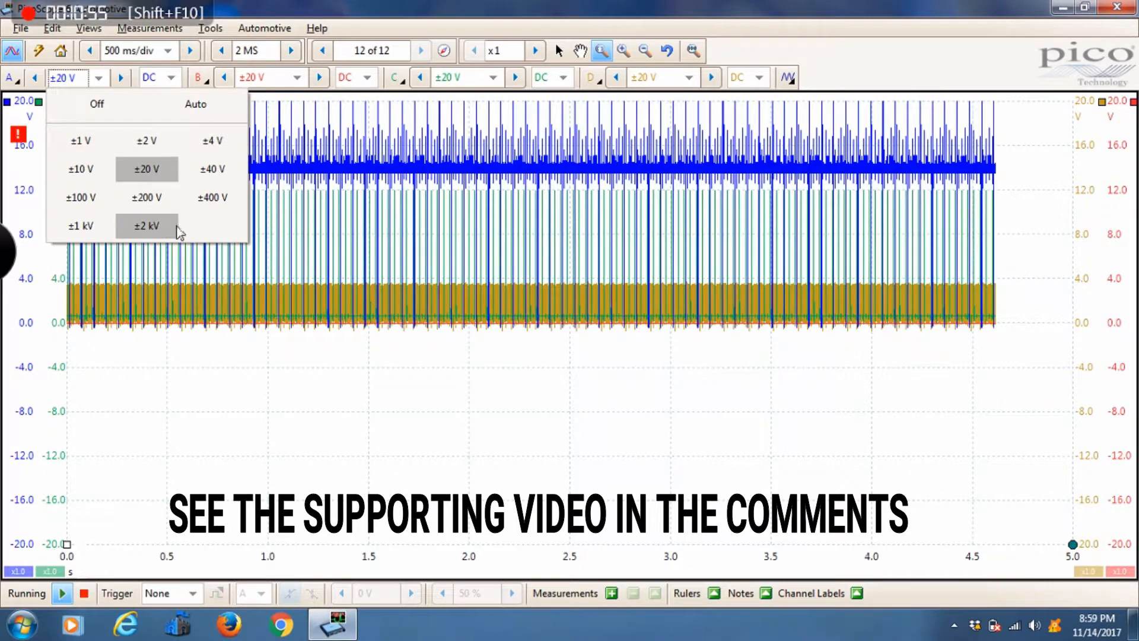
mouse_move(133, 221)
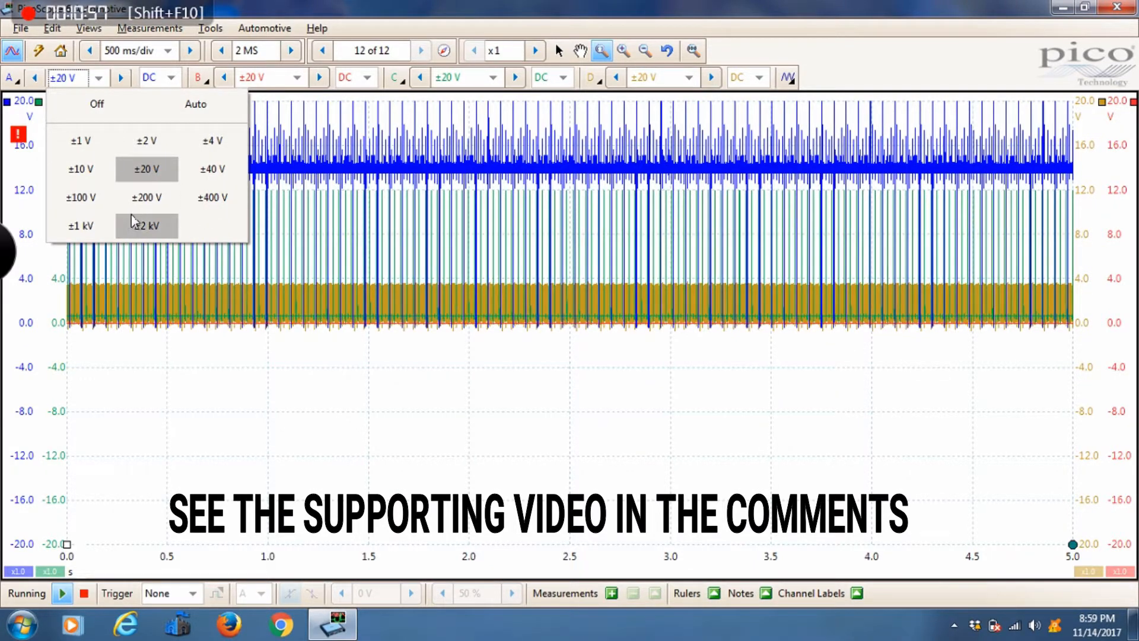
left_click(13, 78)
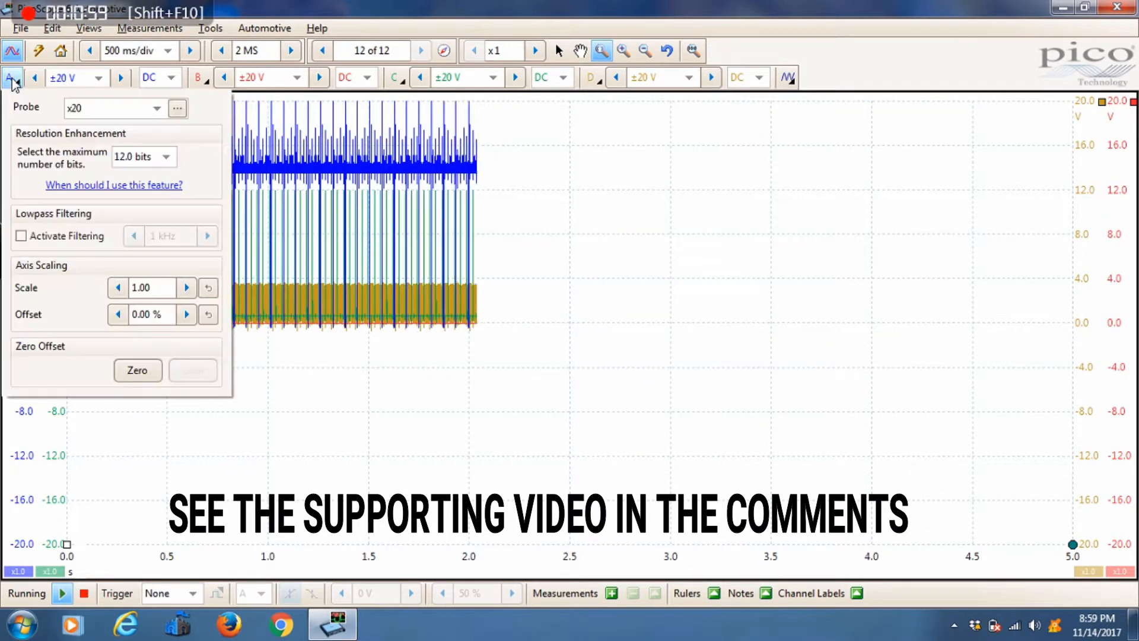
left_click(155, 107)
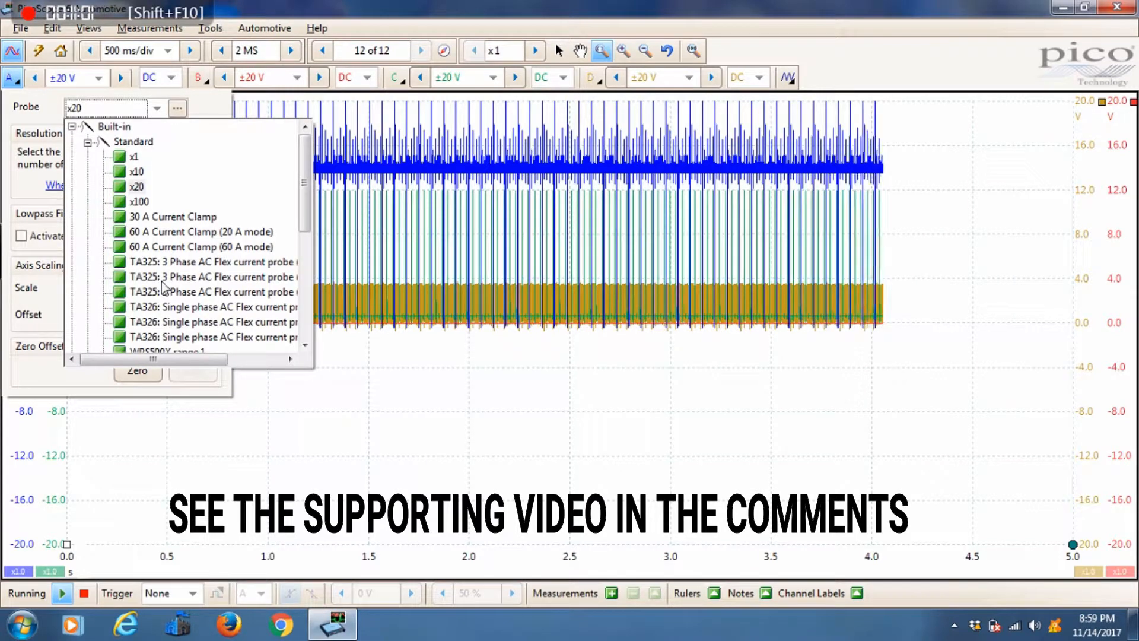
scroll("down", 3)
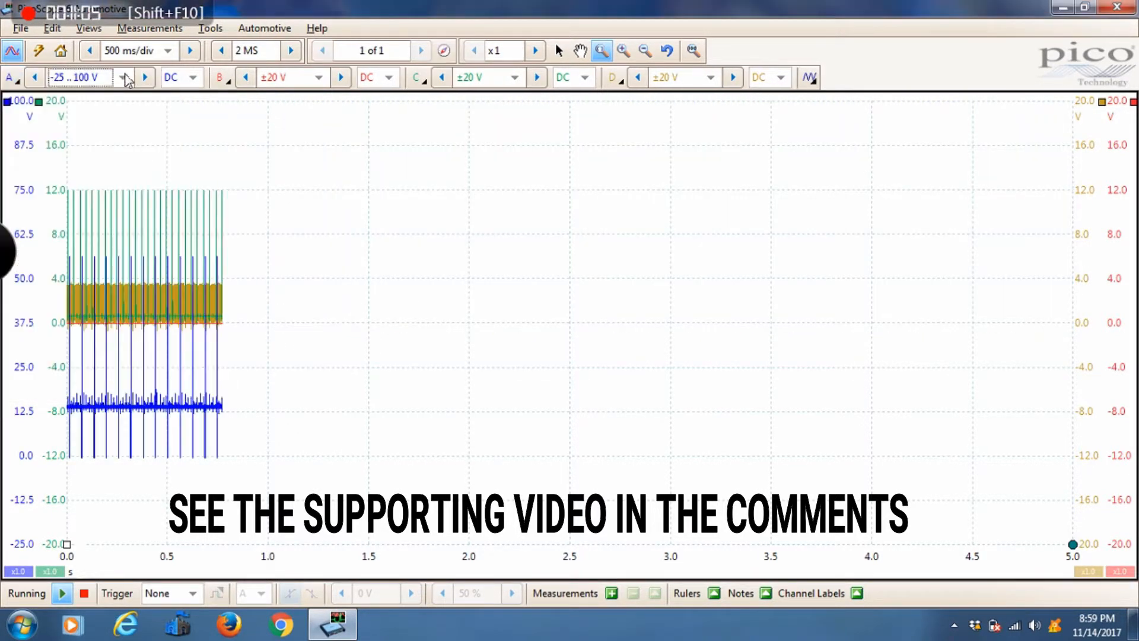
left_click(123, 77)
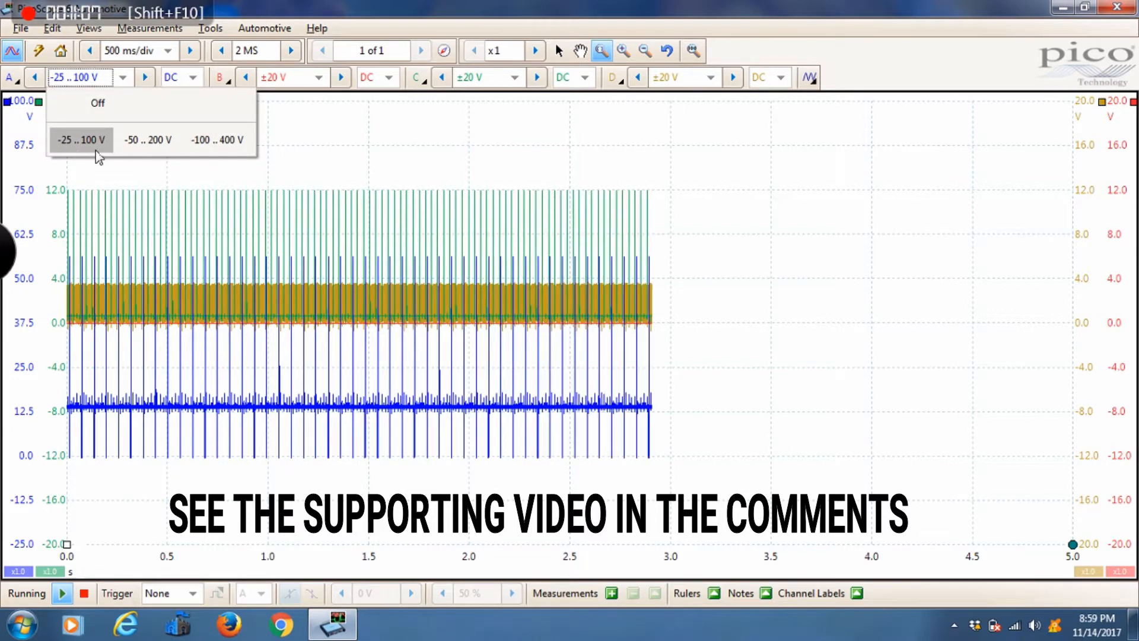
left_click(81, 139)
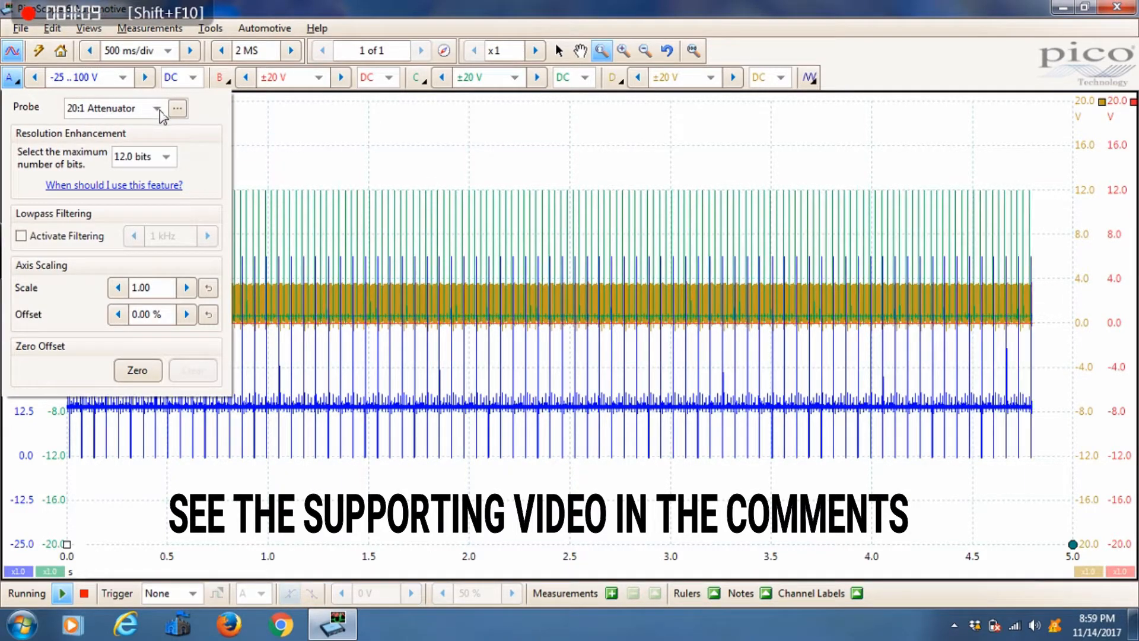
left_click(156, 108)
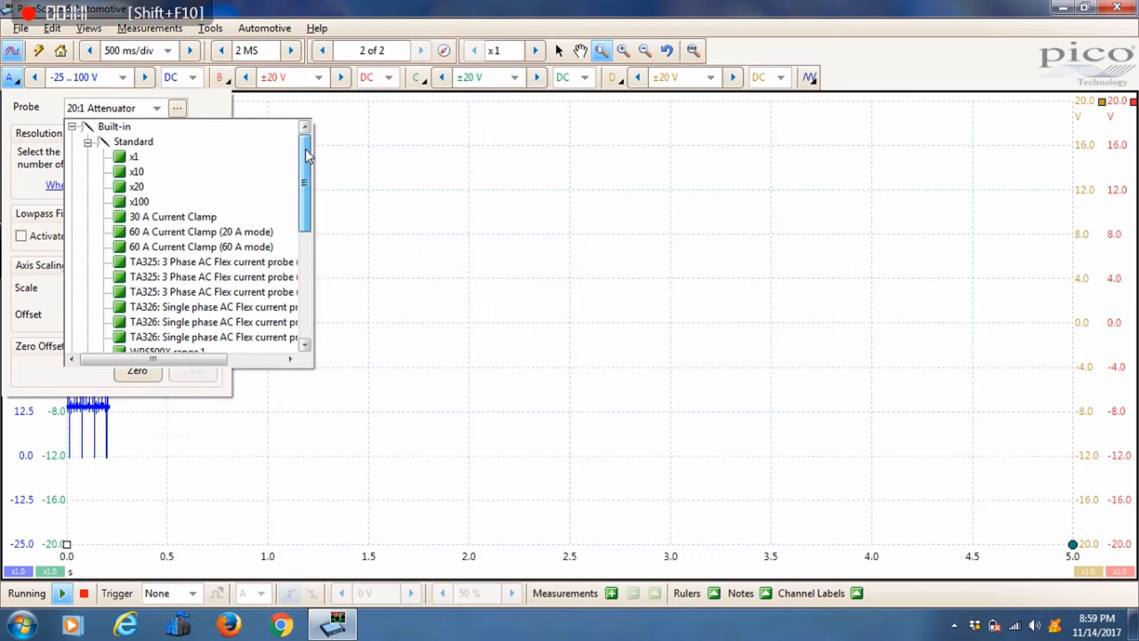
left_click(136, 185)
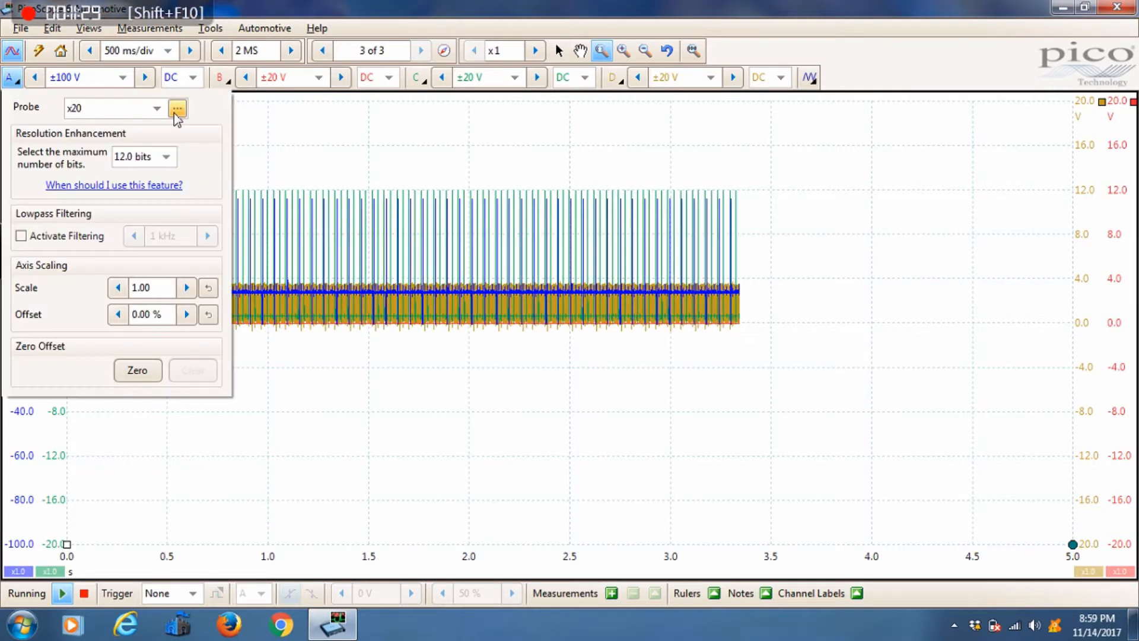
Step: Close channel A's panel, then hide and restore channel C via the view's Channels menu
left_click(177, 108)
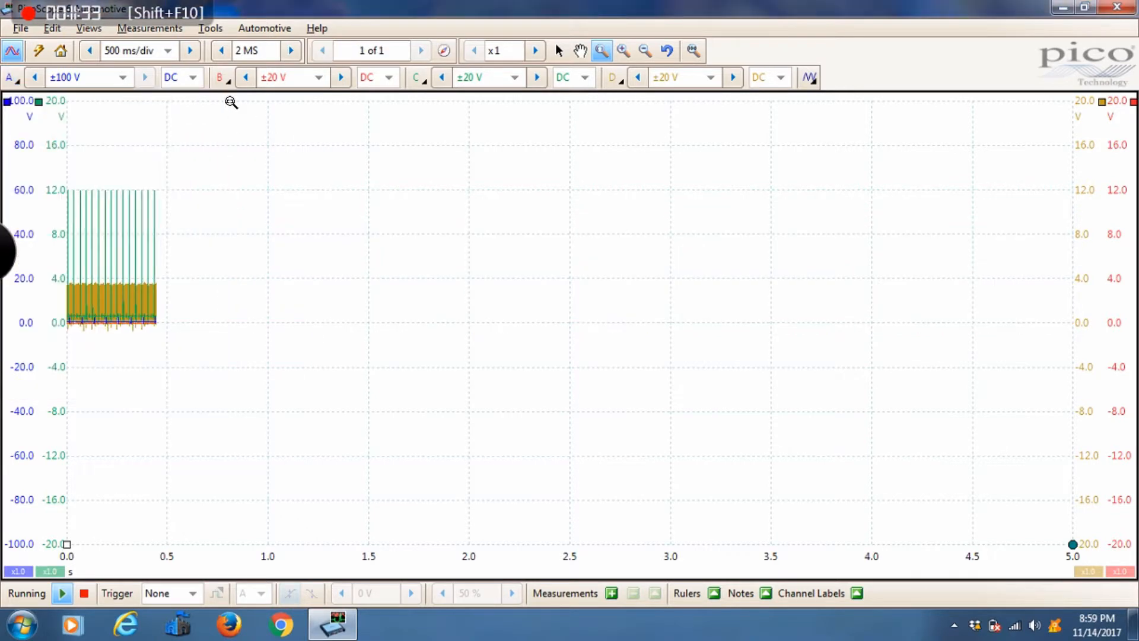
left_click(418, 78)
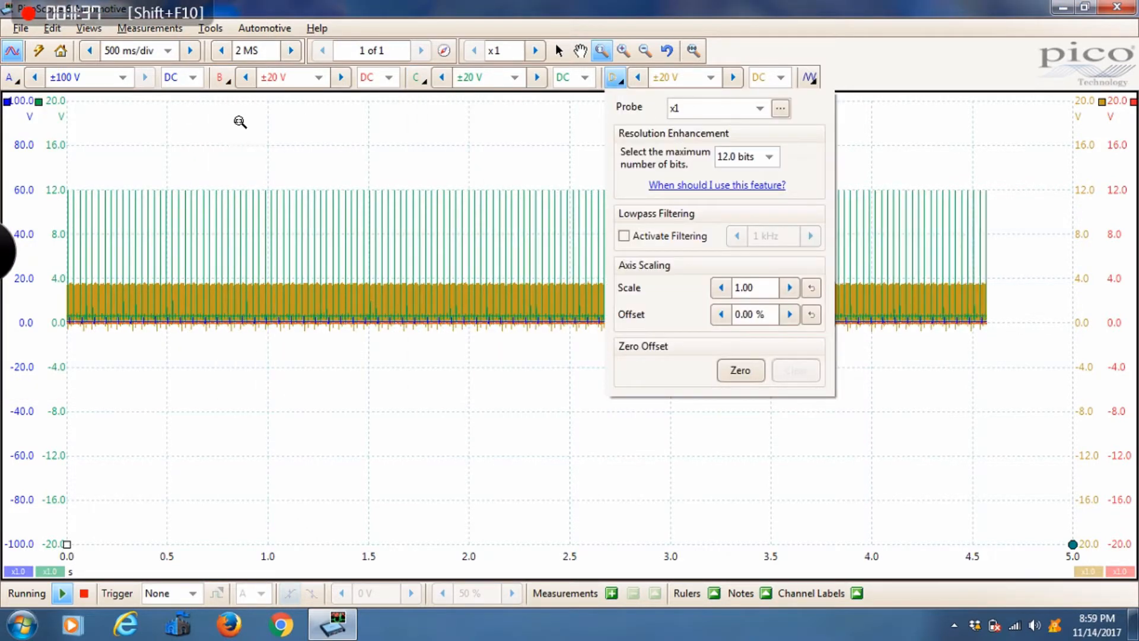
right_click(407, 167)
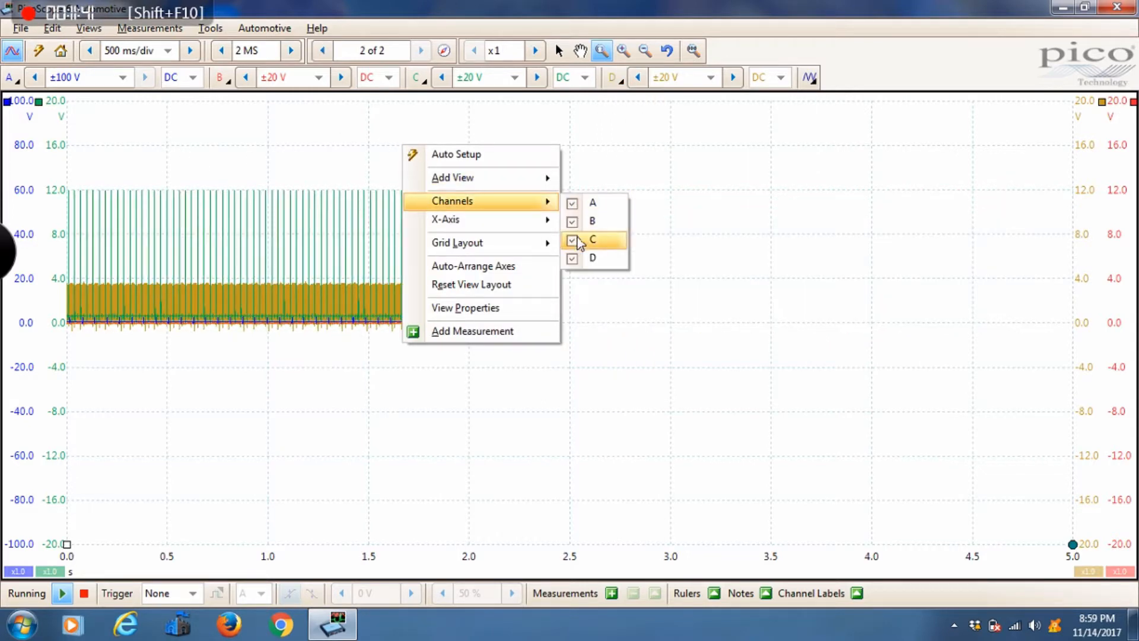
left_click(573, 239)
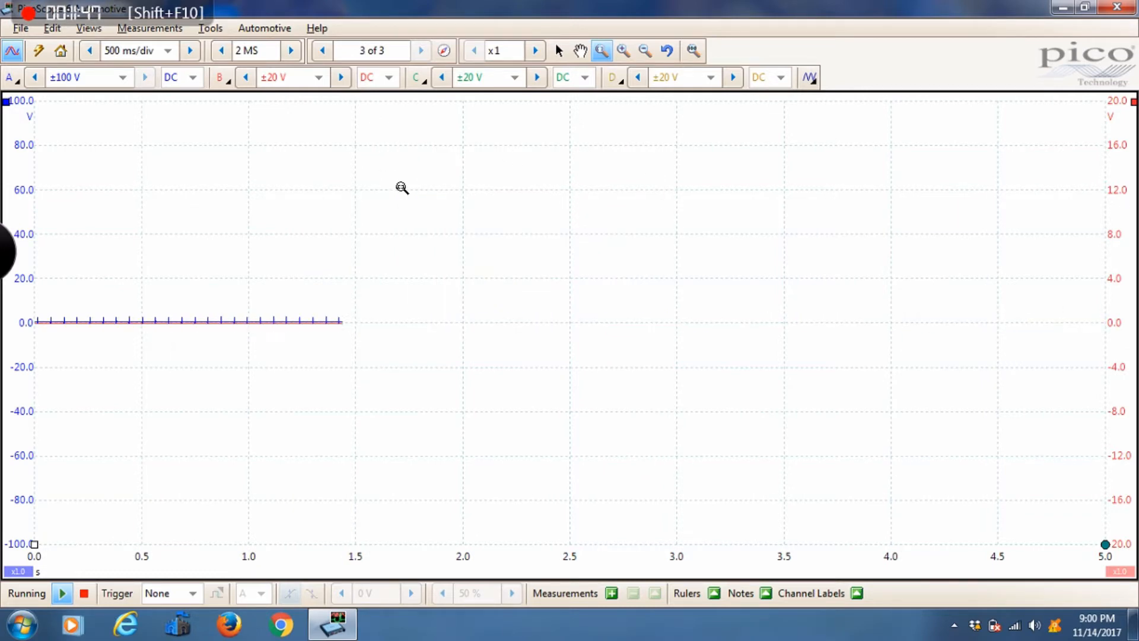
right_click(401, 187)
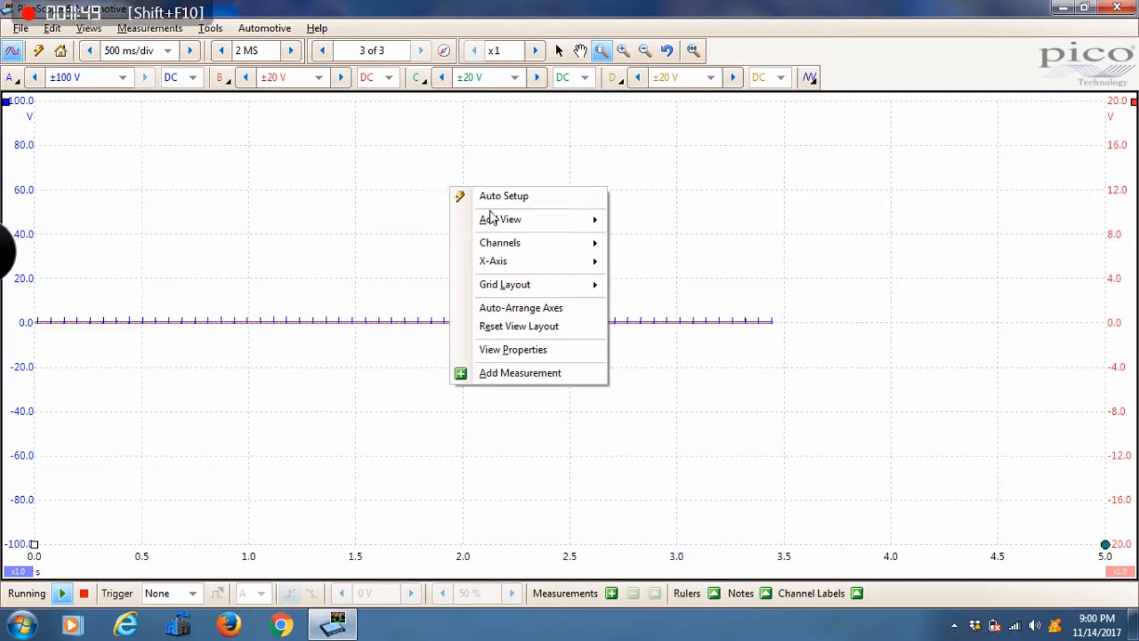
mouse_move(499, 242)
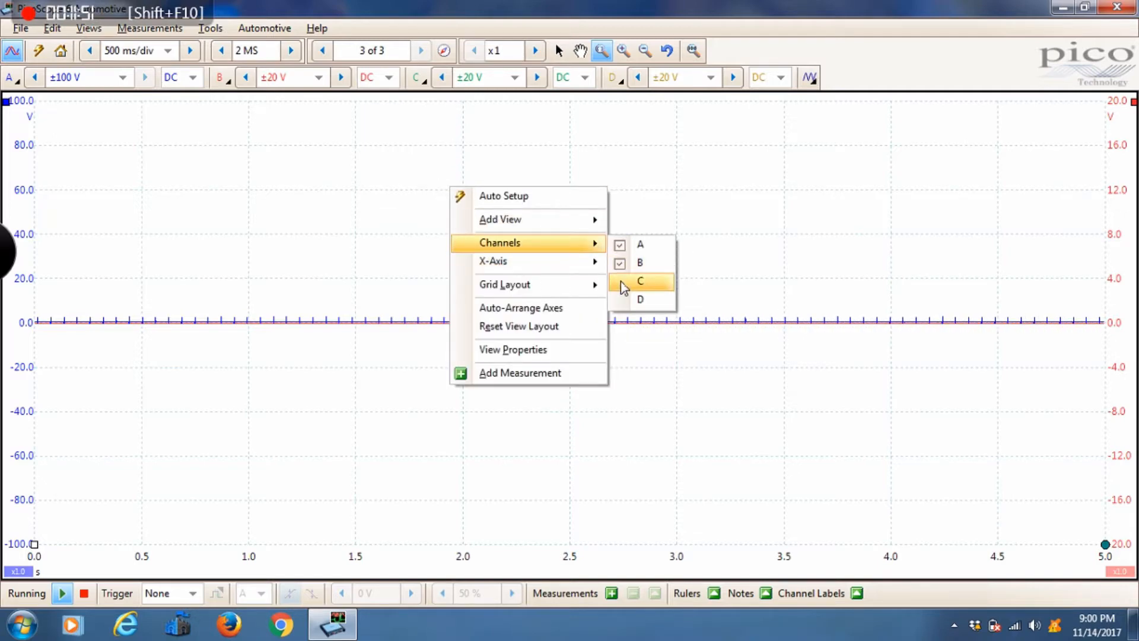
left_click(640, 281)
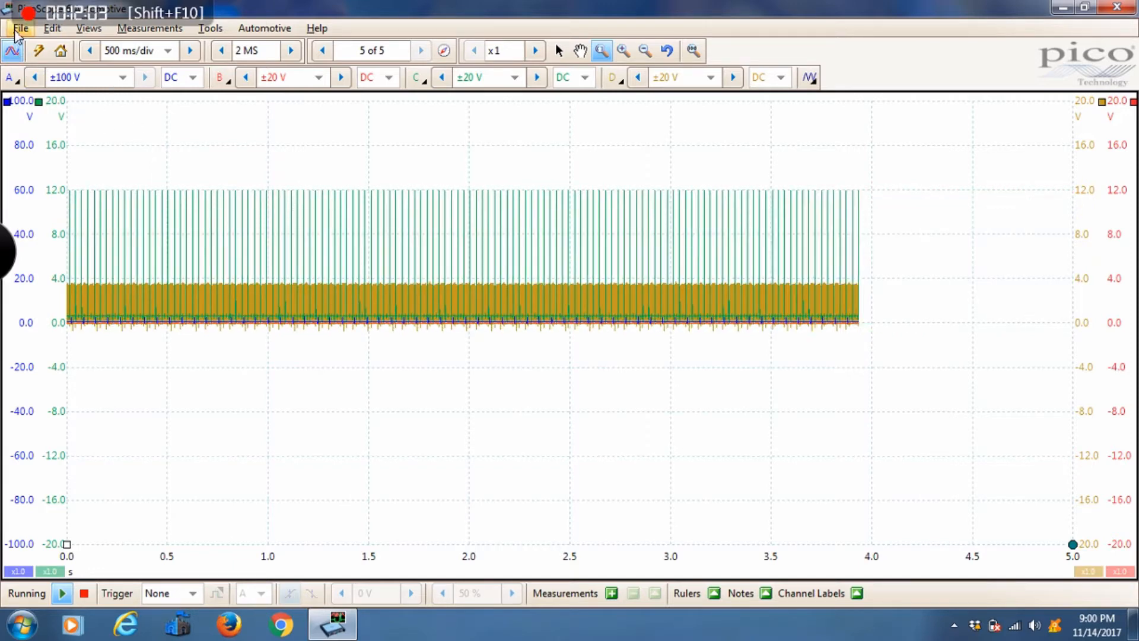
Step: Save the user default start-up settings, set channel A to ±20 V, and save them again
left_click(20, 28)
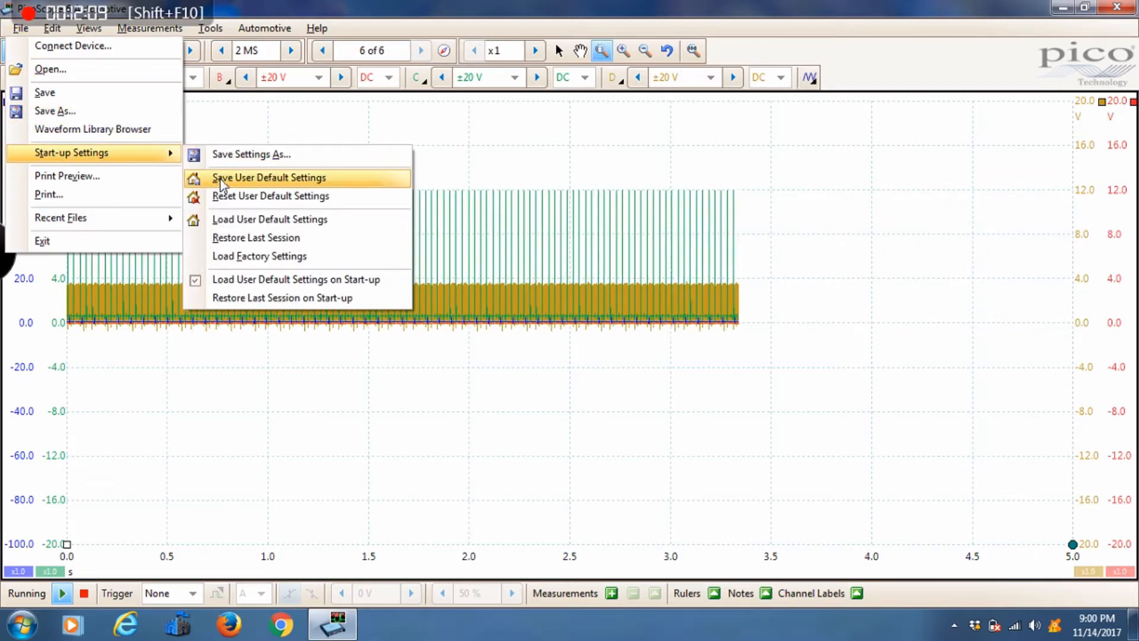
left_click(268, 177)
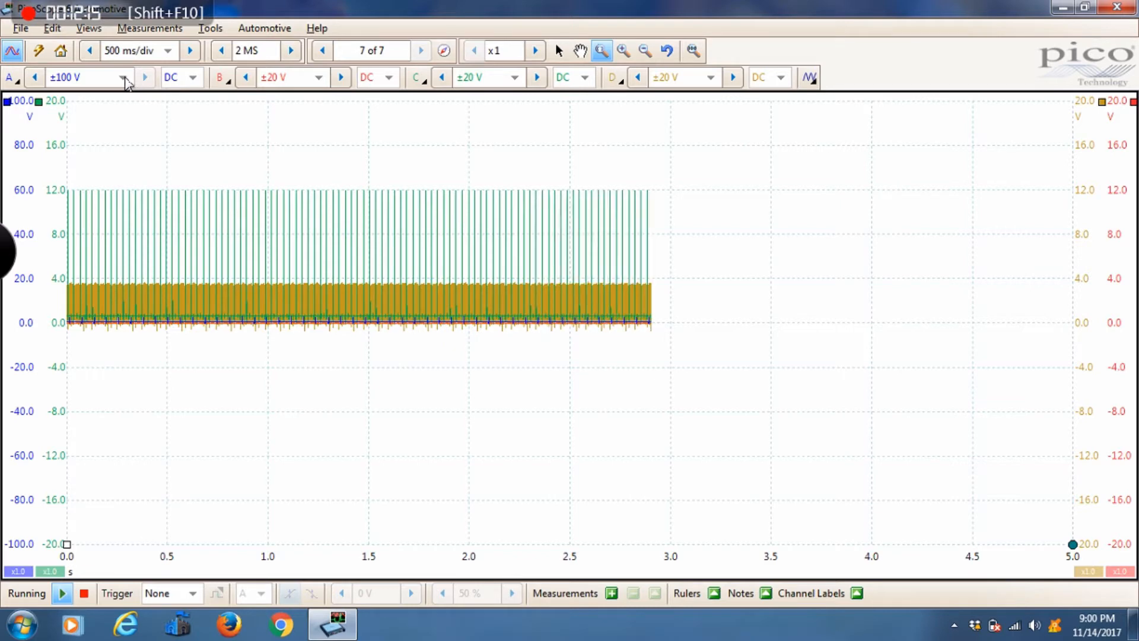
left_click(123, 77)
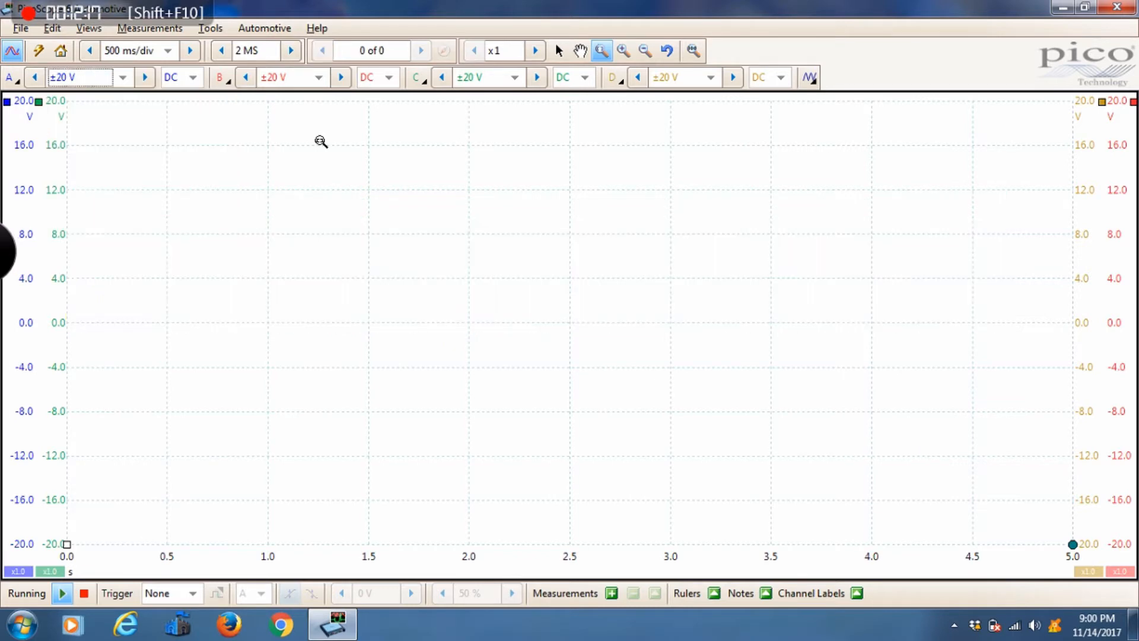
left_click(19, 28)
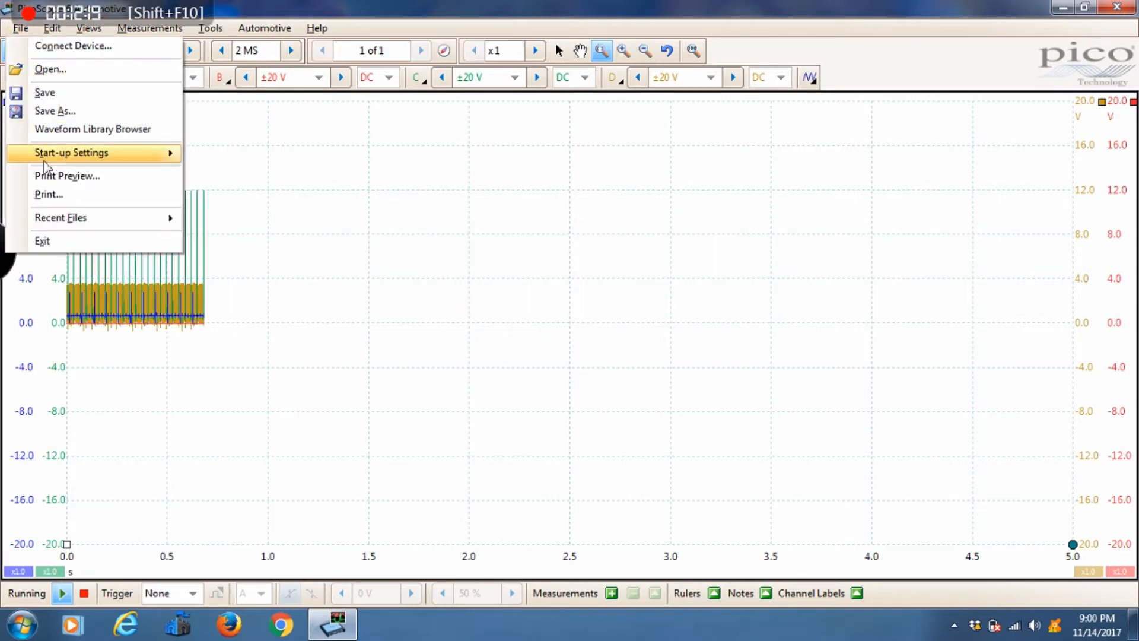
mouse_move(71, 152)
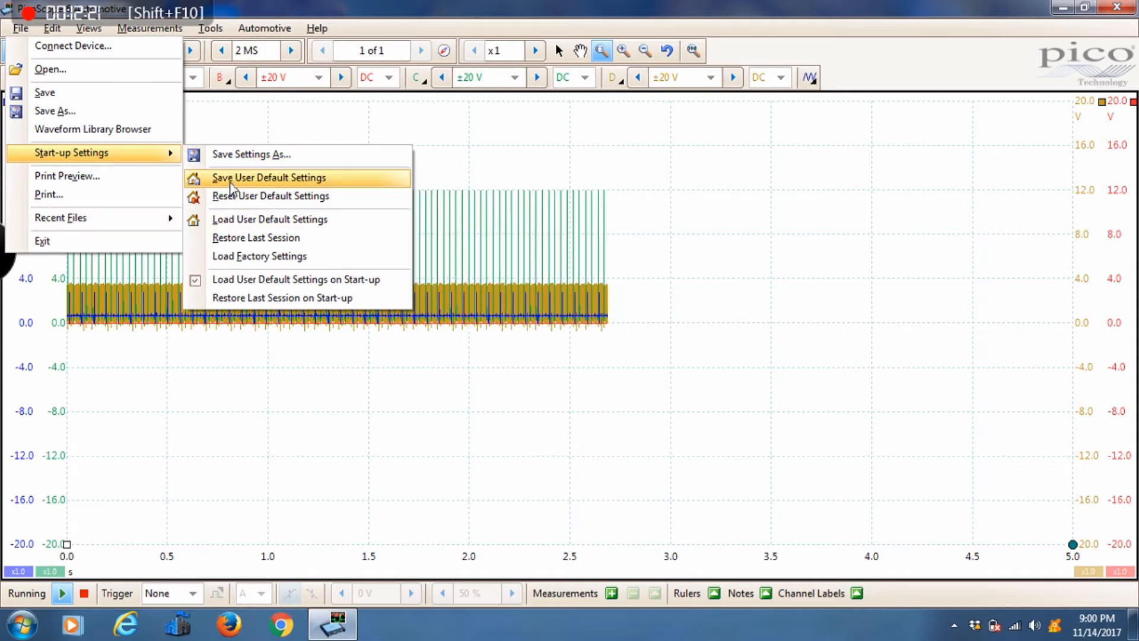
left_click(268, 177)
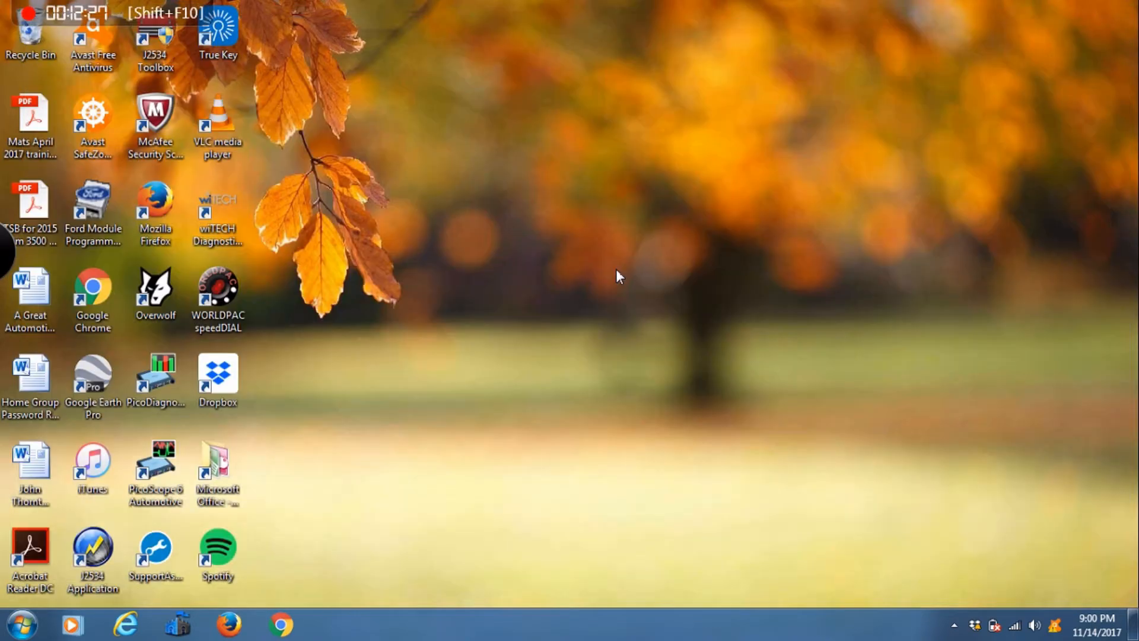
Step: Relaunch PicoScope 6 Automotive from its desktop icon
left_click(155, 472)
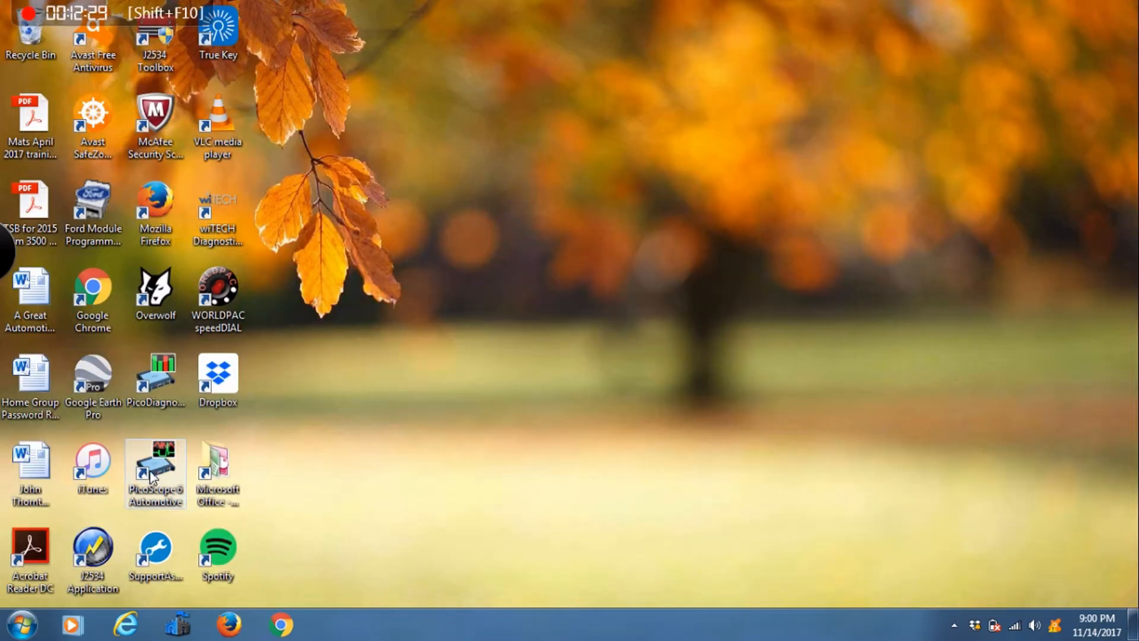
double_click(155, 472)
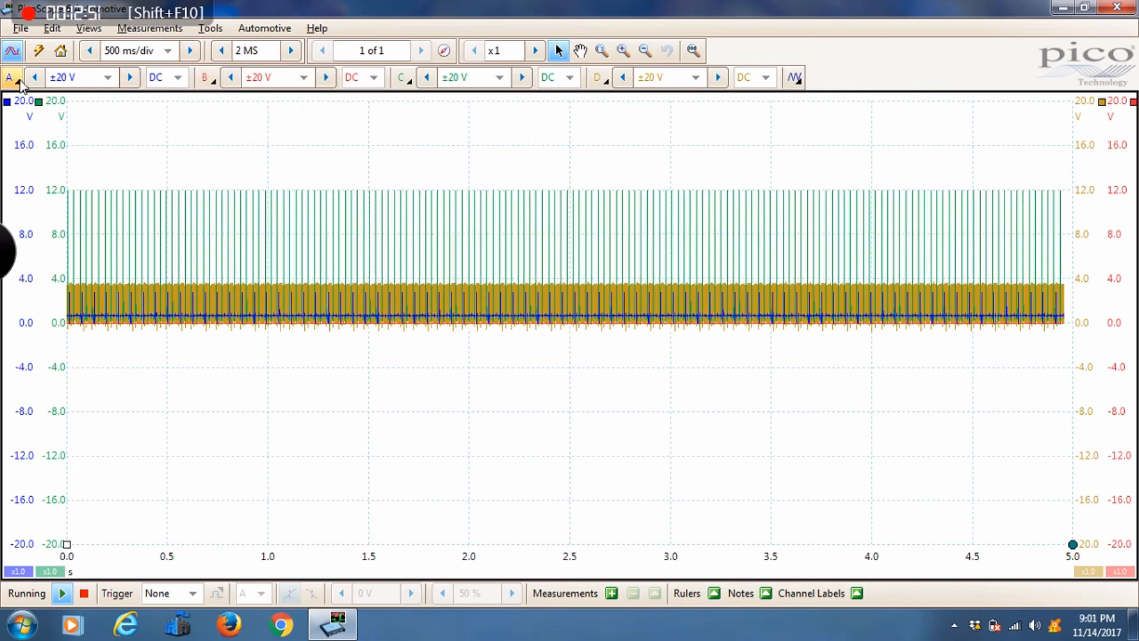
Step: Check the x1 probe settings for channels B and C
left_click(204, 77)
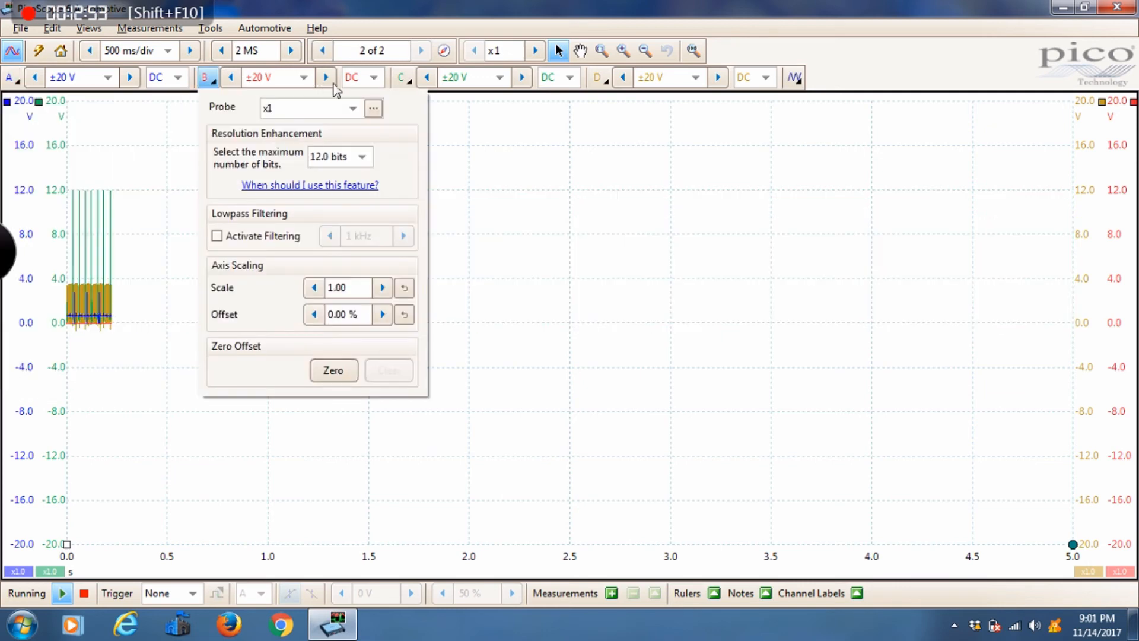
left_click(401, 77)
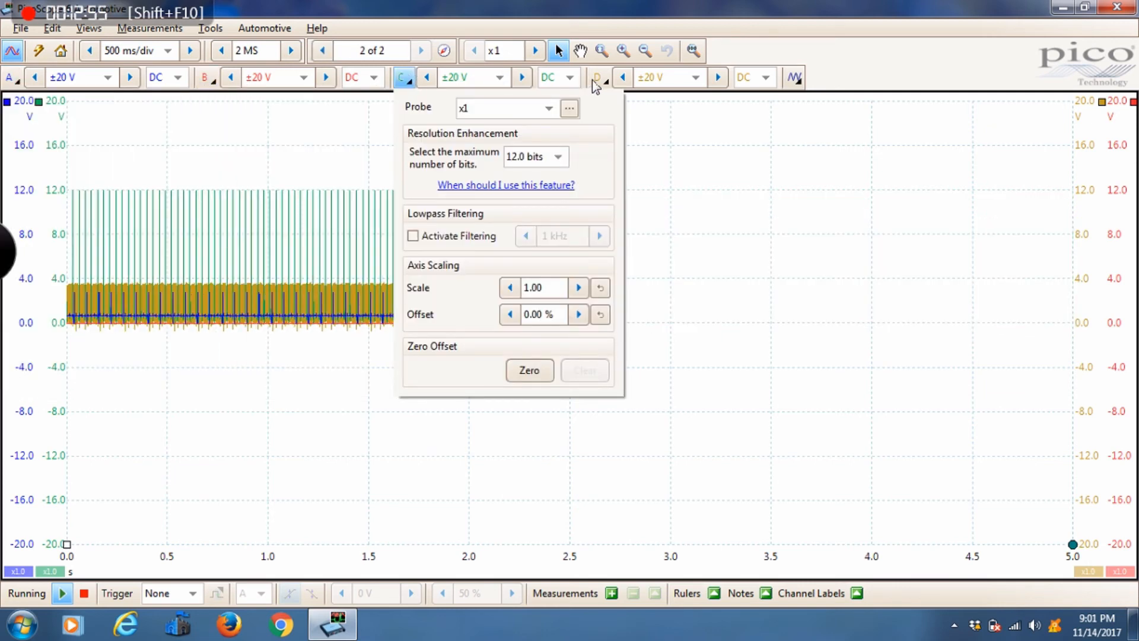